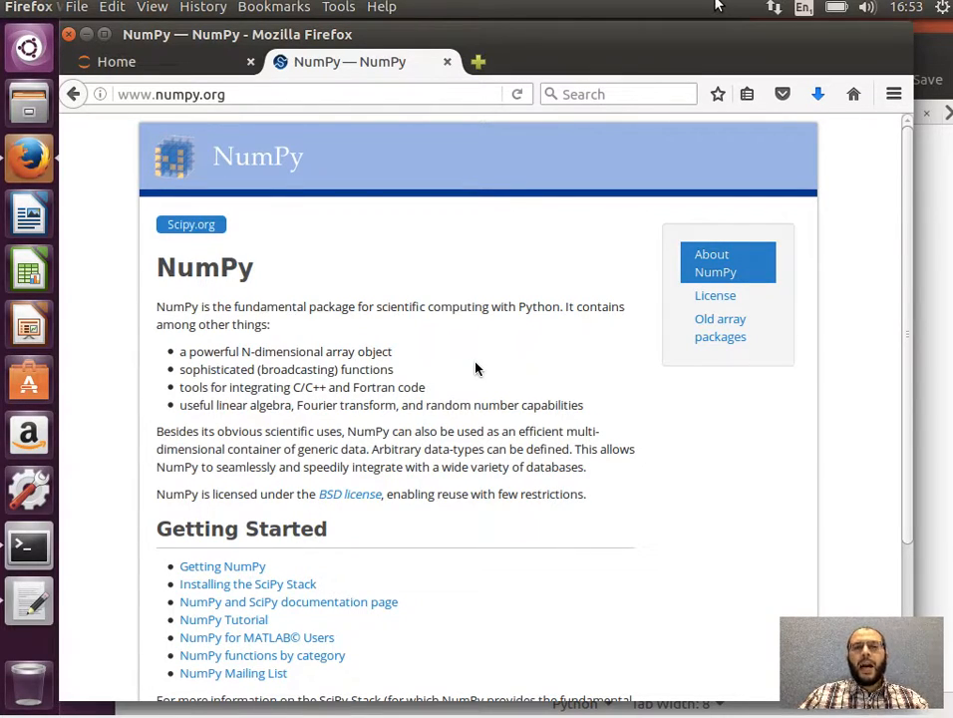
mouse_move(342, 187)
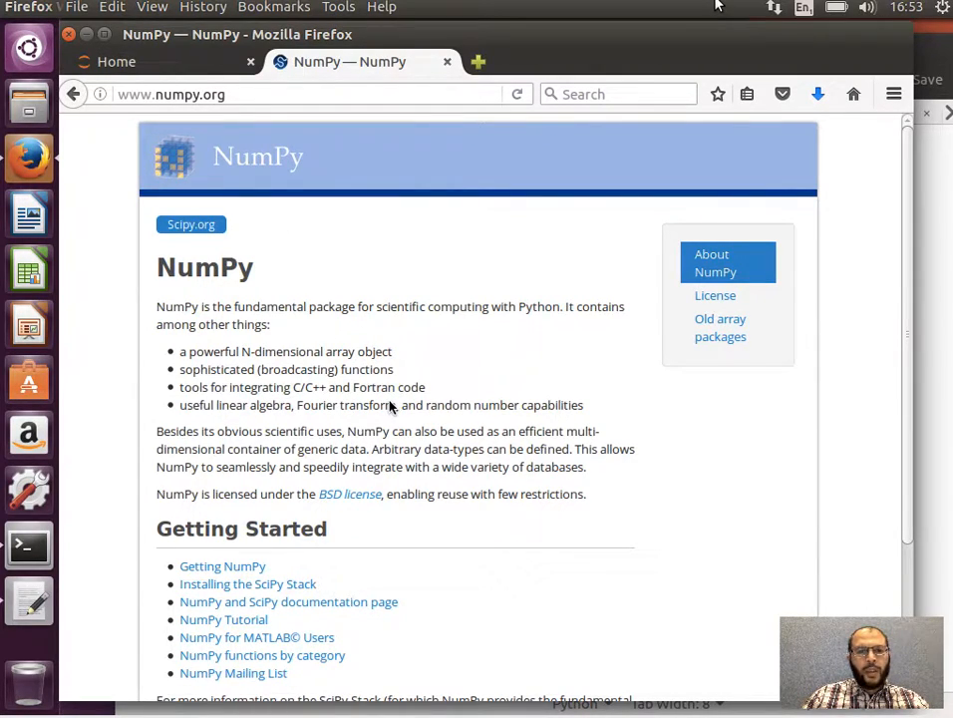
Scroll the numpy.org page and follow the NumPy Tutorial link under Getting Started
scroll(down, 3)
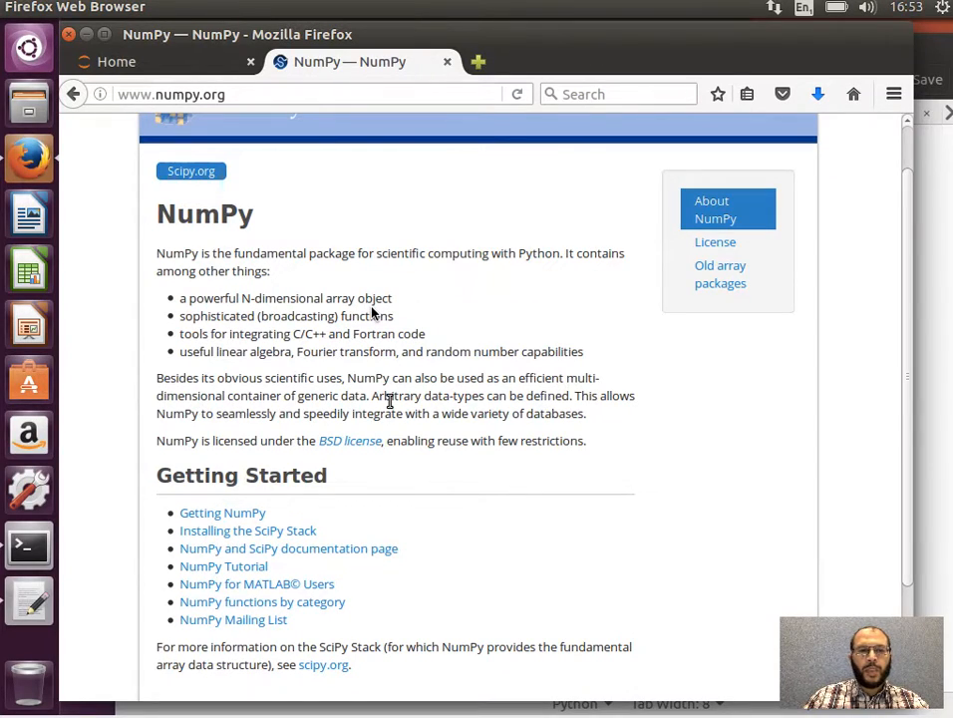
mouse_move(254, 324)
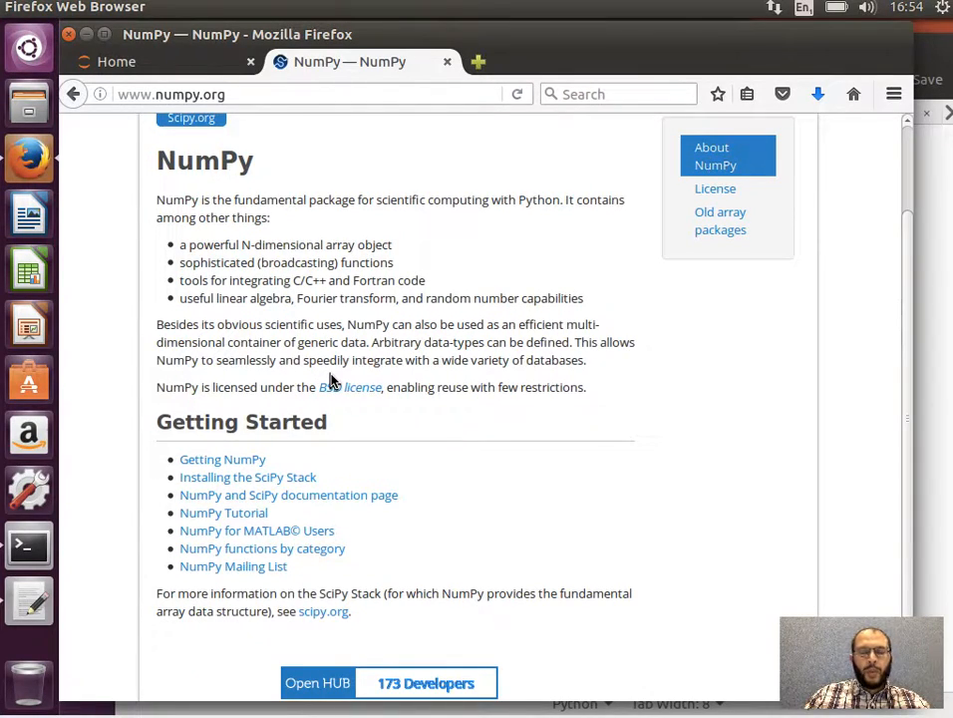
scroll(down, 3)
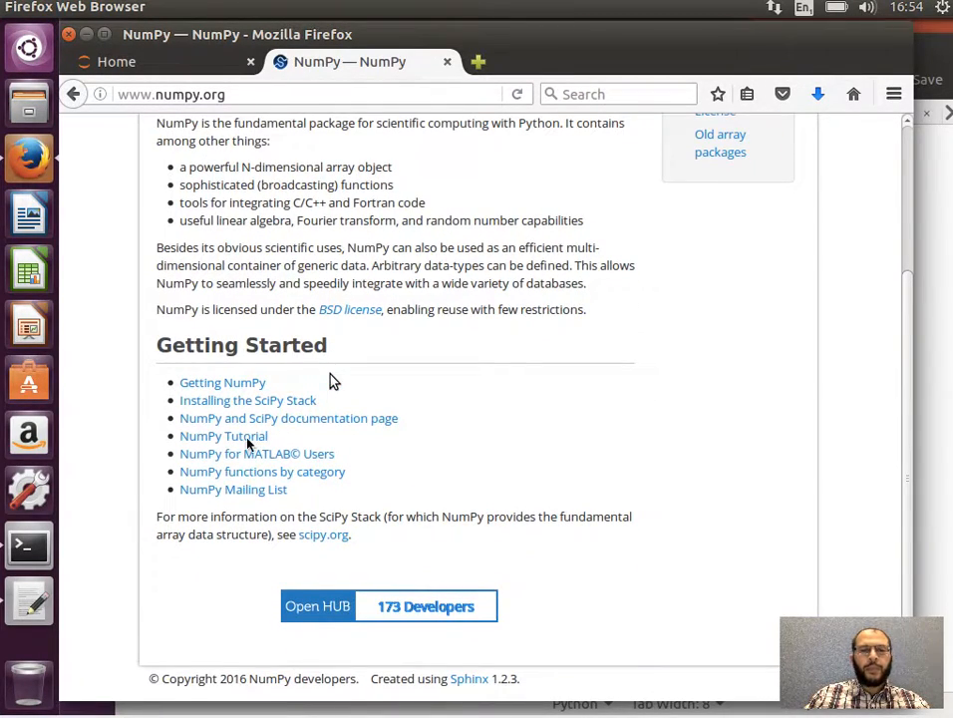
click(223, 435)
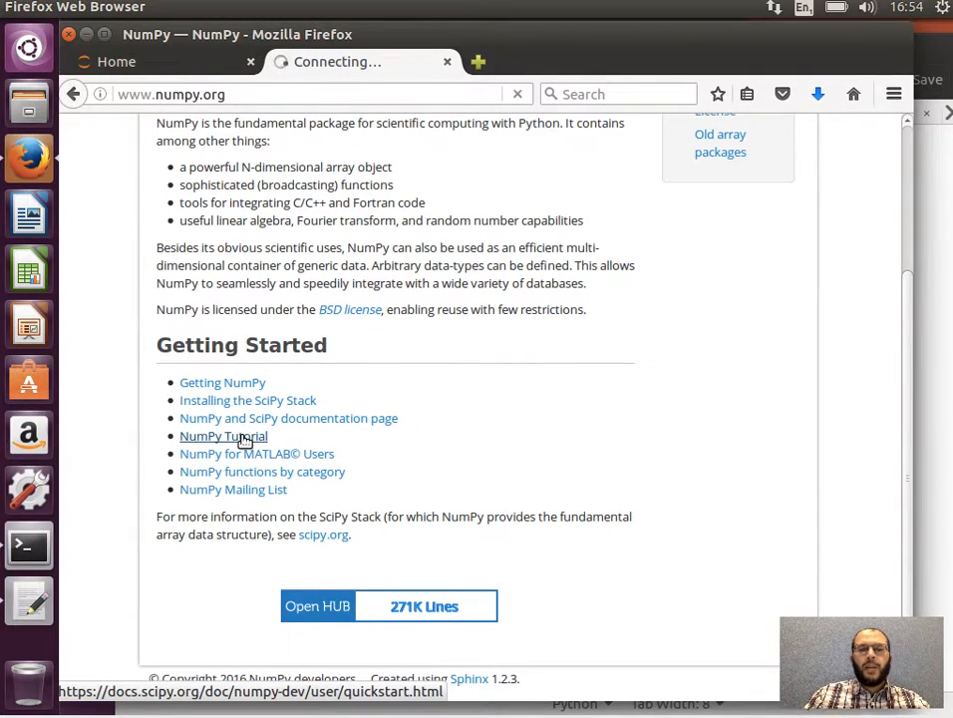
Read the Quickstart through The Basics and highlight 'import numpy as np' in An example
click(223, 436)
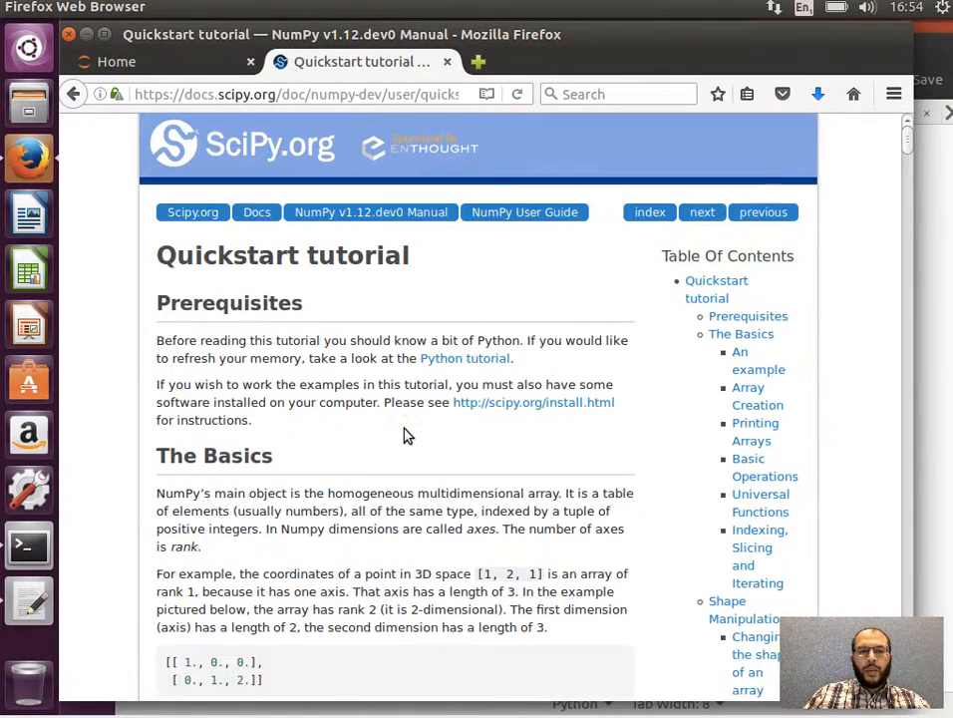
scroll(down, 3)
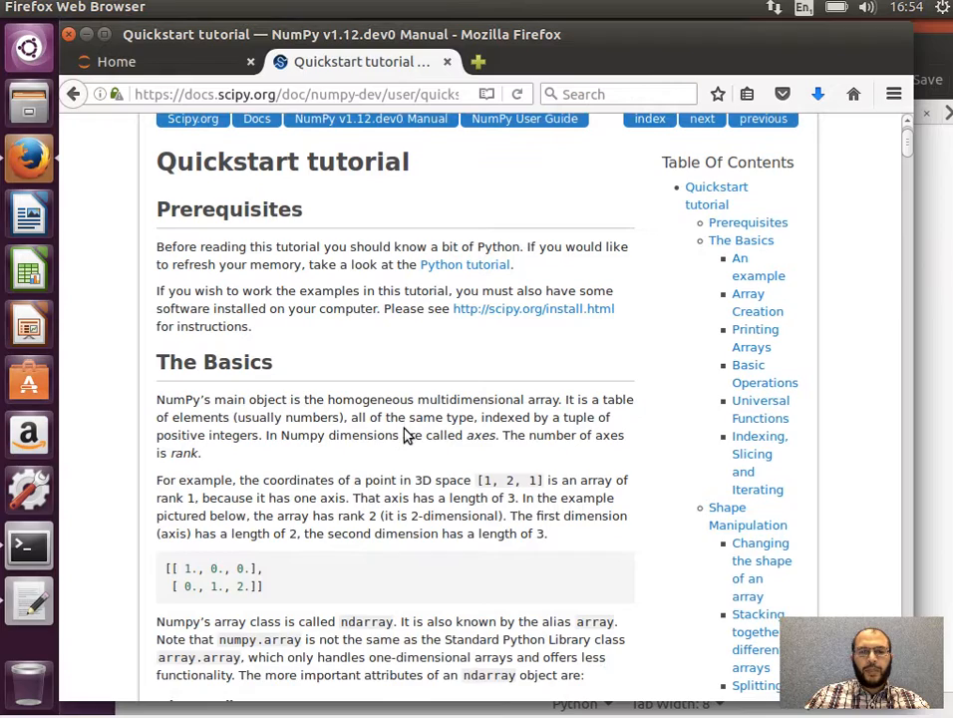
scroll(down, 3)
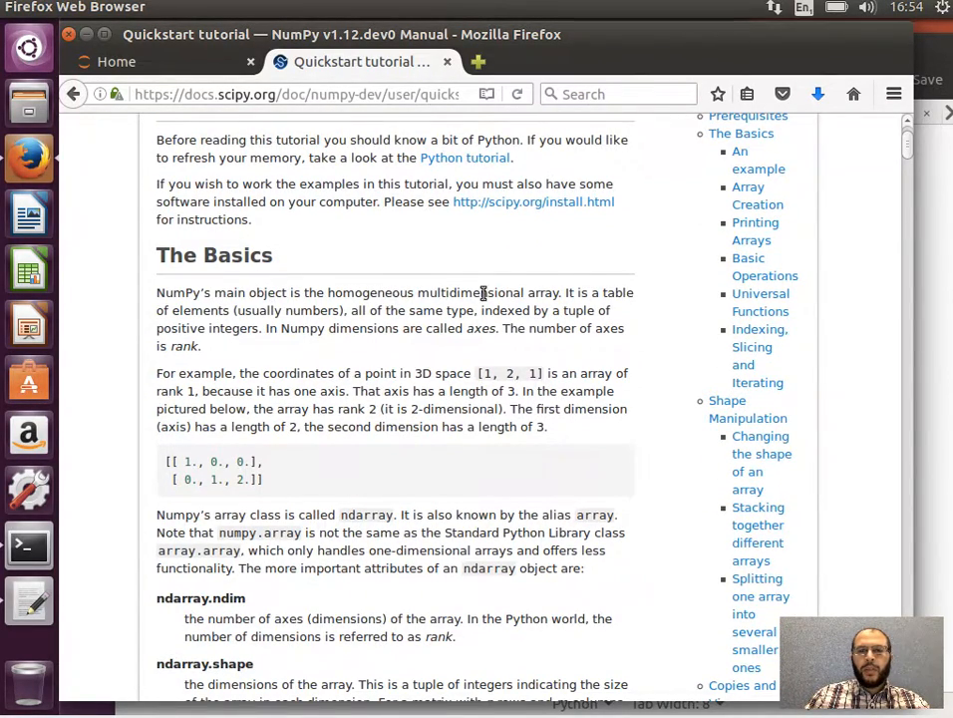
mouse_move(601, 307)
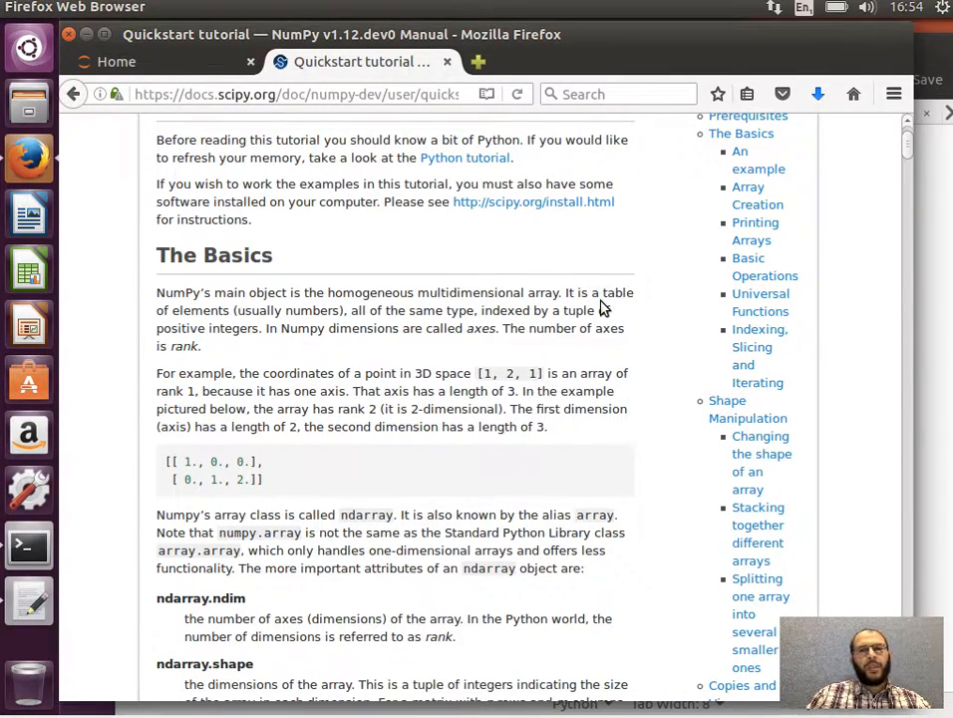
mouse_move(491, 296)
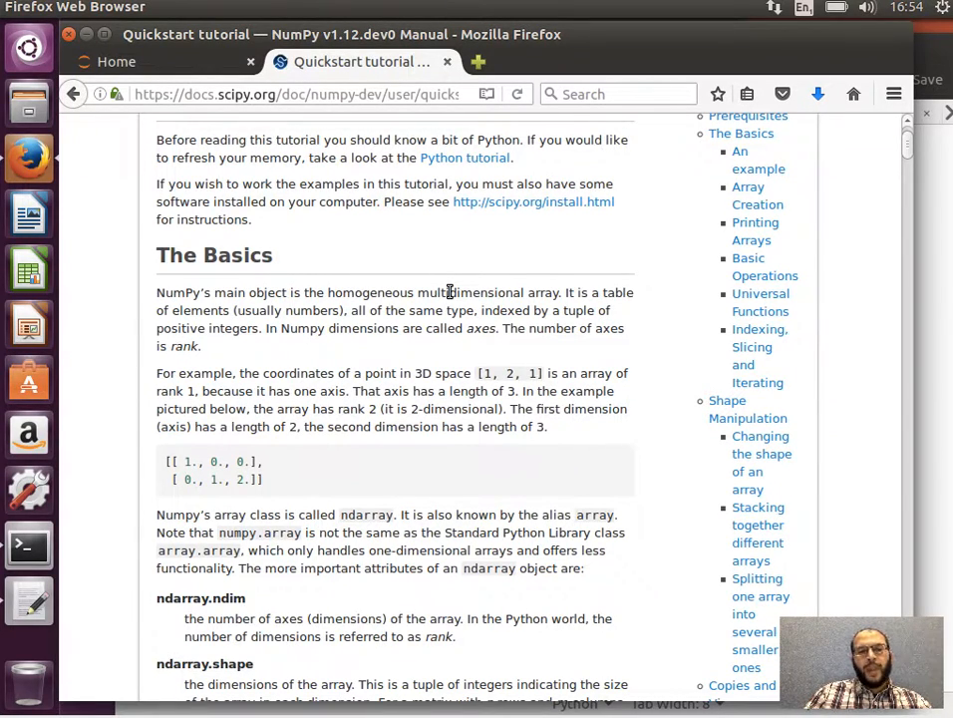
scroll(down, 3)
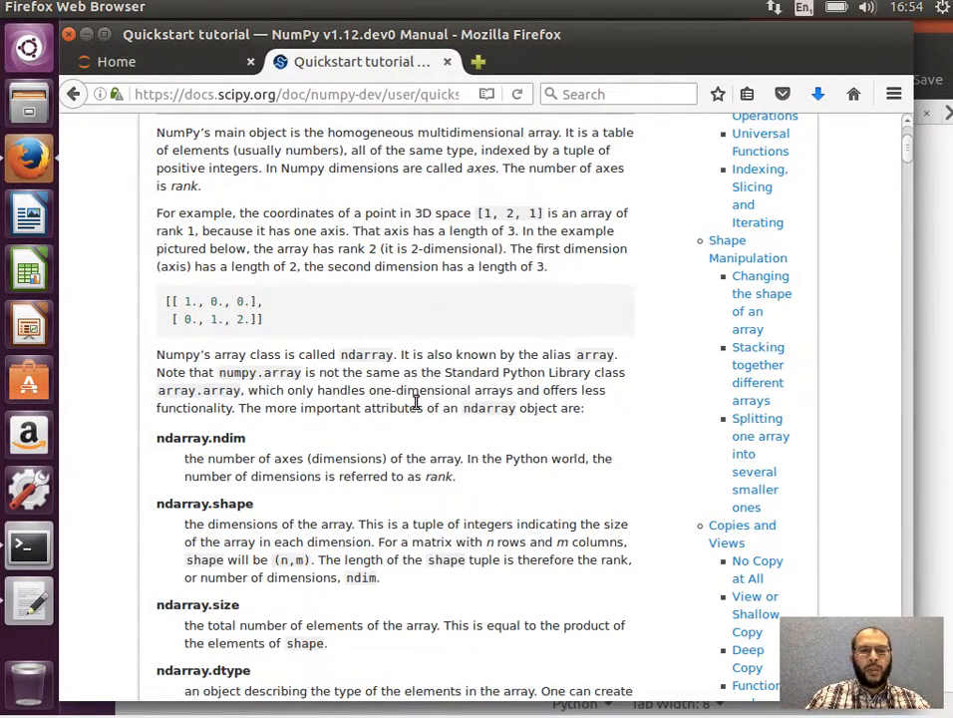
scroll(down, 3)
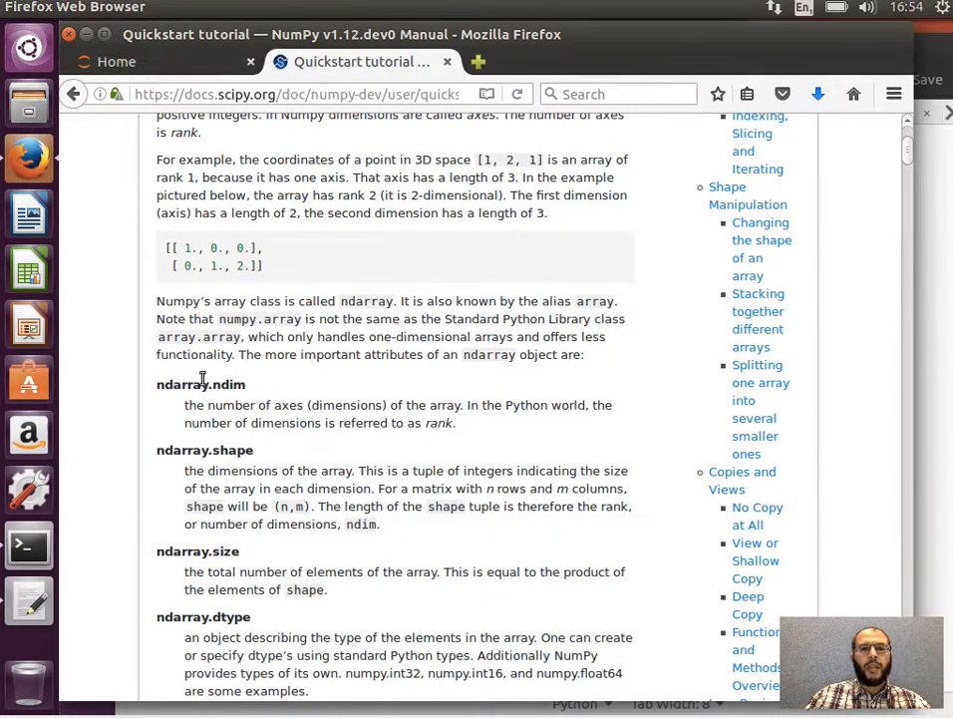
scroll(down, 3)
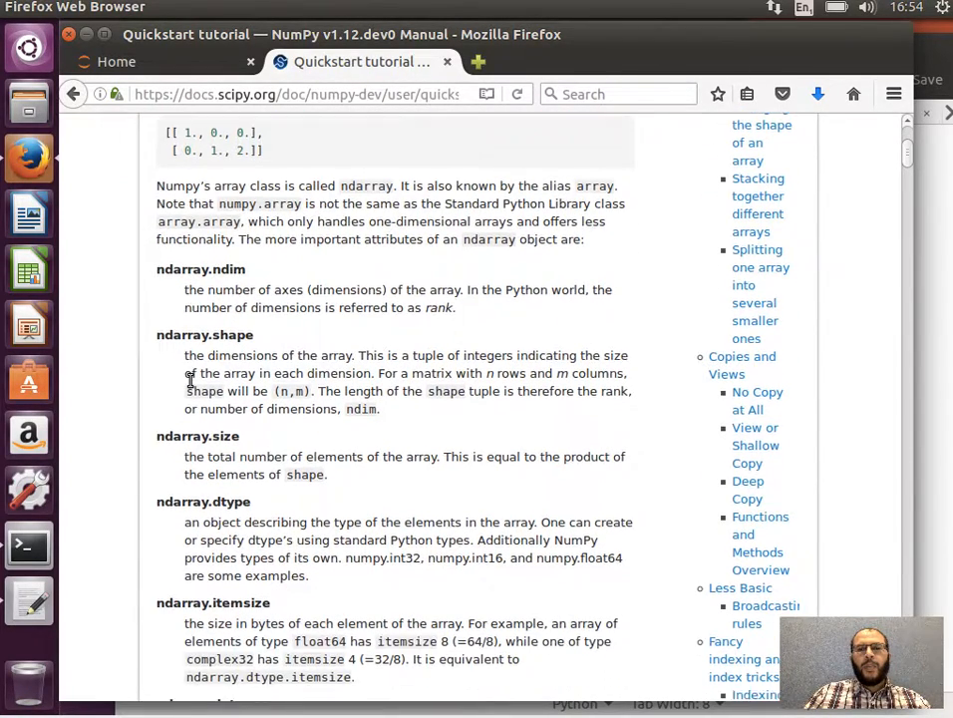
scroll(down, 3)
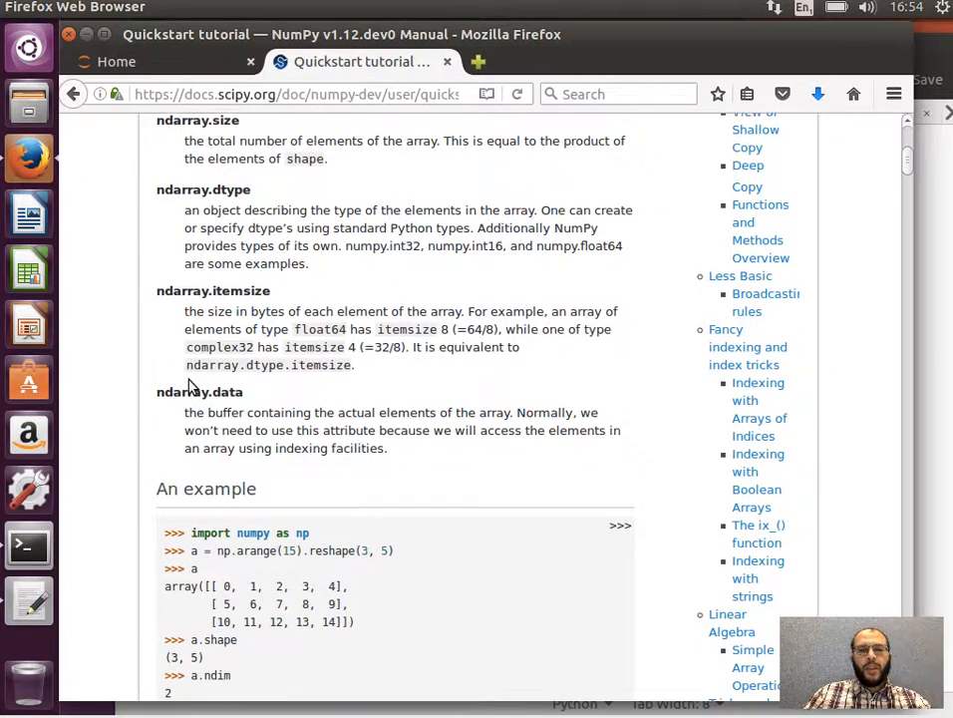
scroll(down, 3)
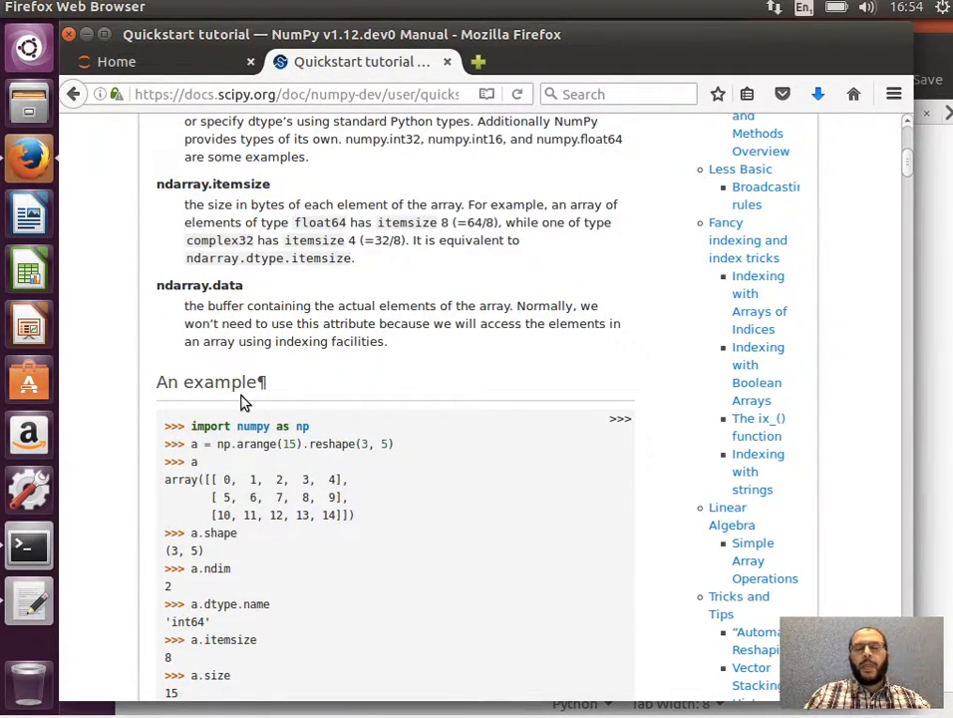
double_click(209, 425)
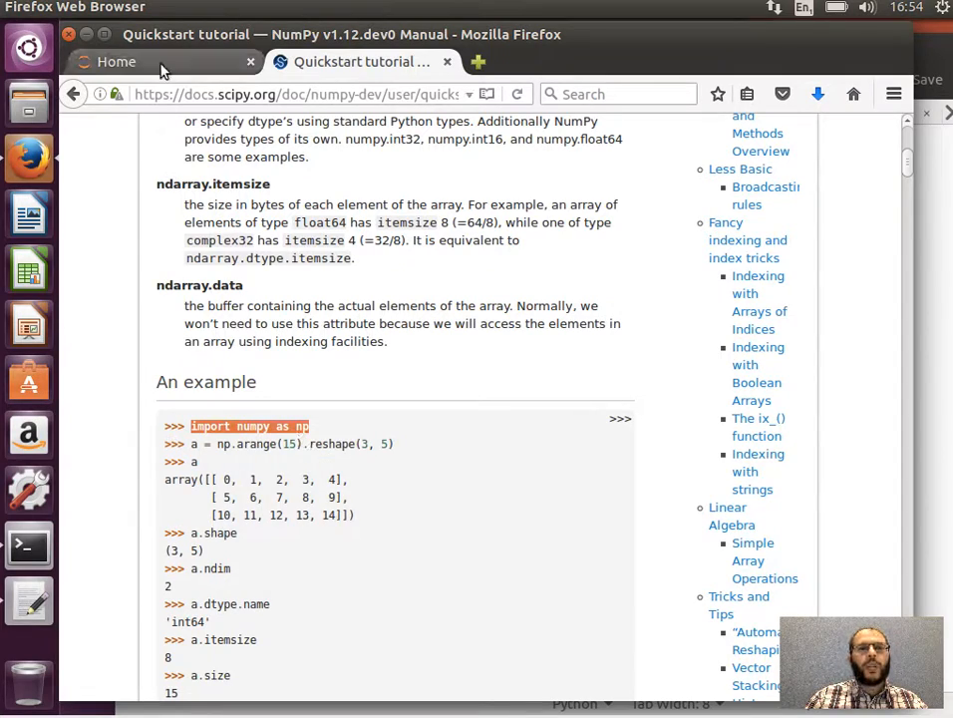
From the Jupyter home page, create a Python 3 notebook titled 'NumPy Intro'
click(115, 60)
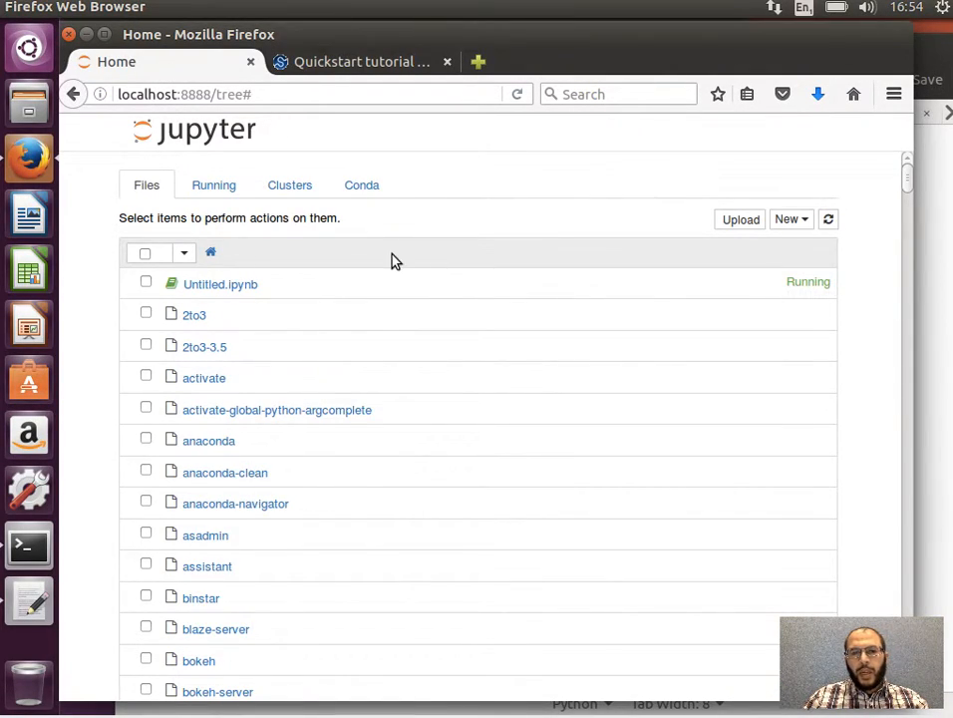
click(790, 219)
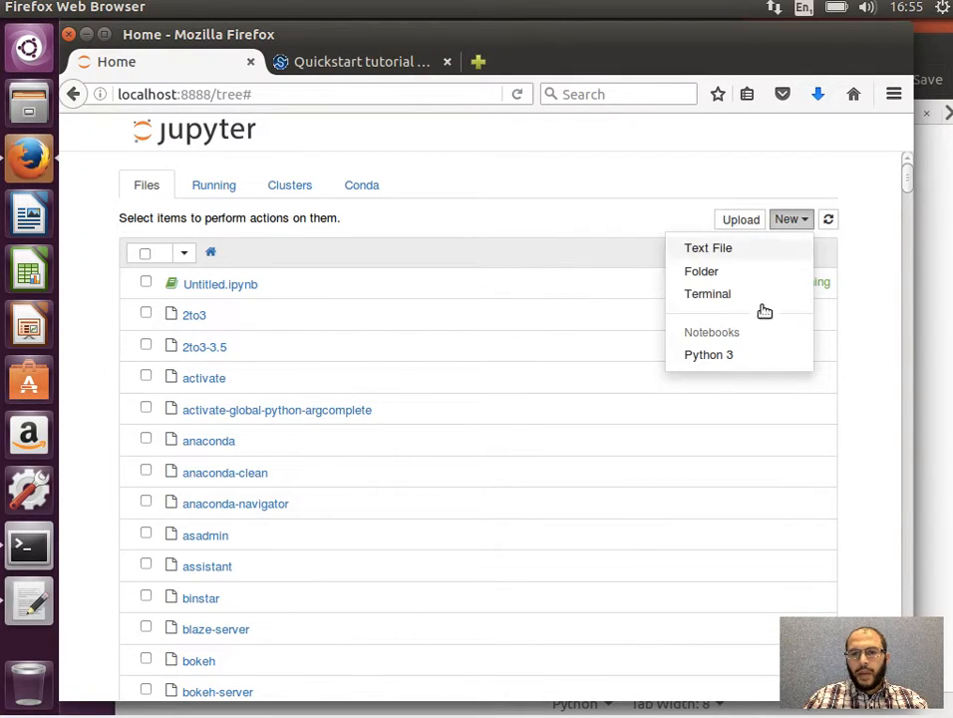
click(708, 354)
text(NumPy In)
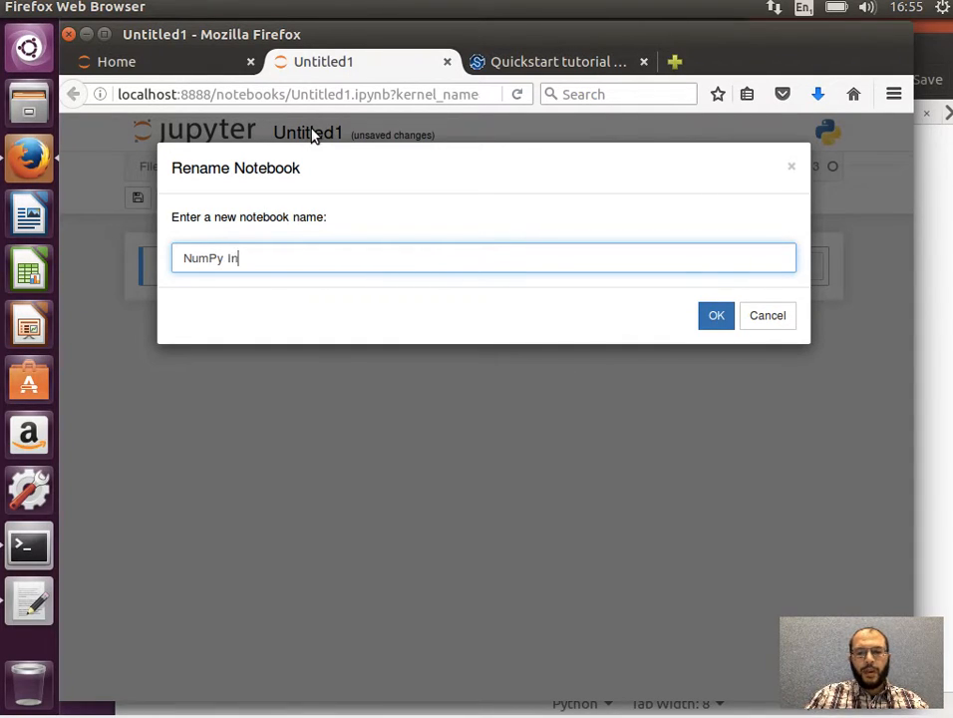
click(716, 315)
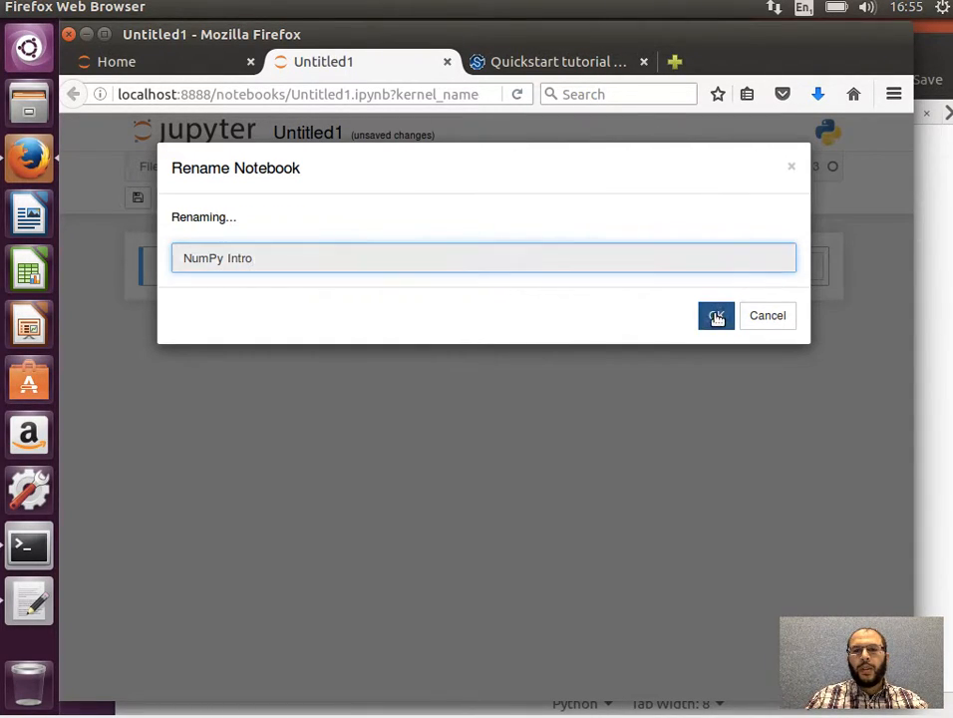
click(716, 315)
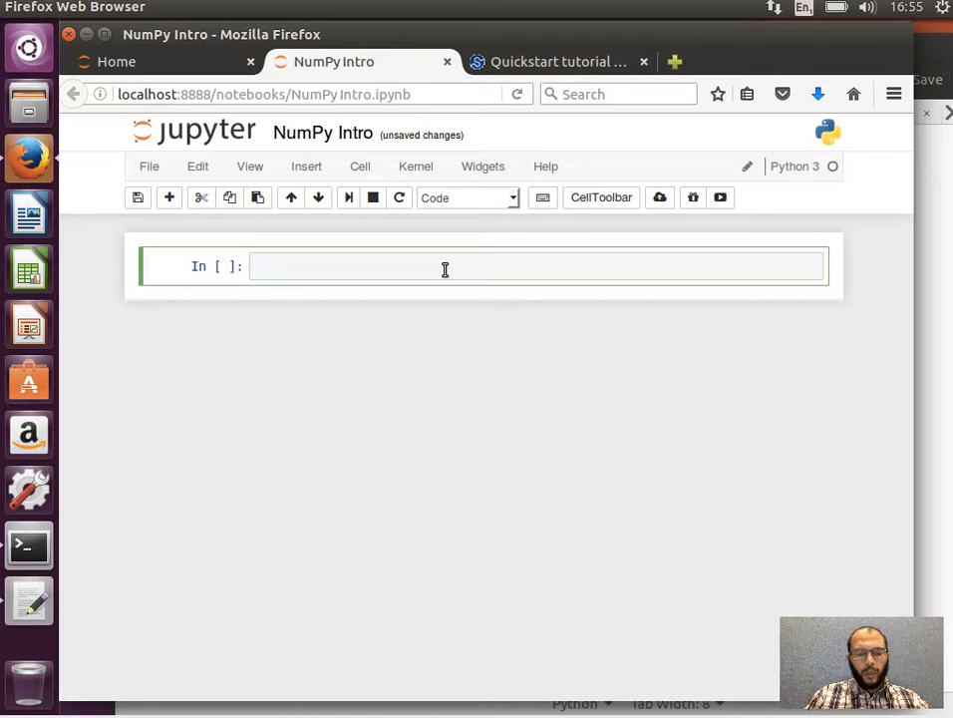
Import numpy as np, checking the tutorial's example code
text(import numpy as np)
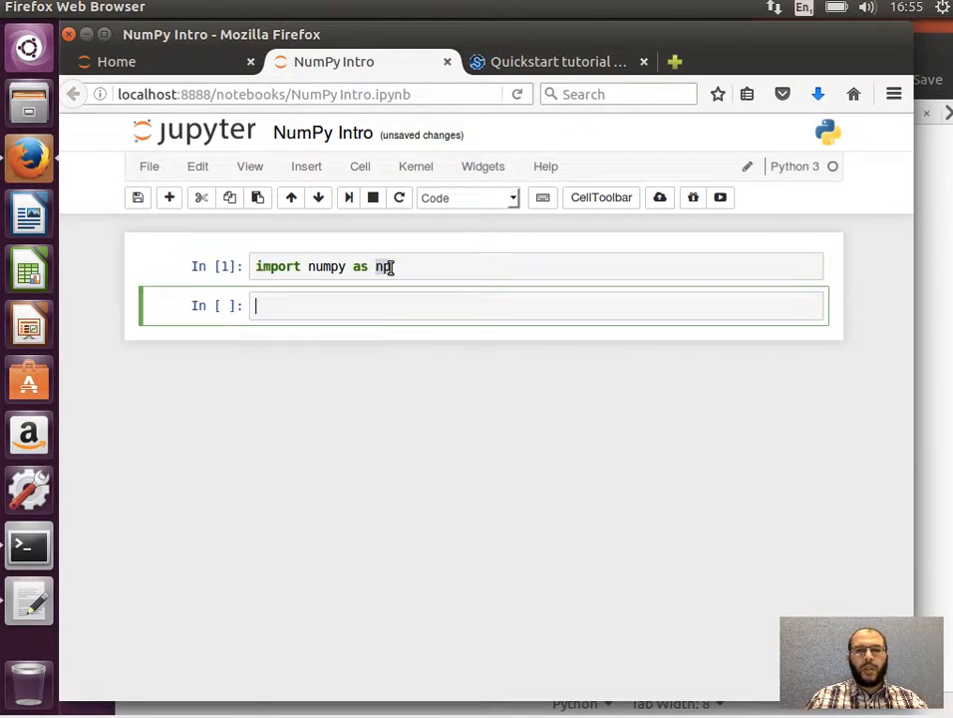
click(558, 61)
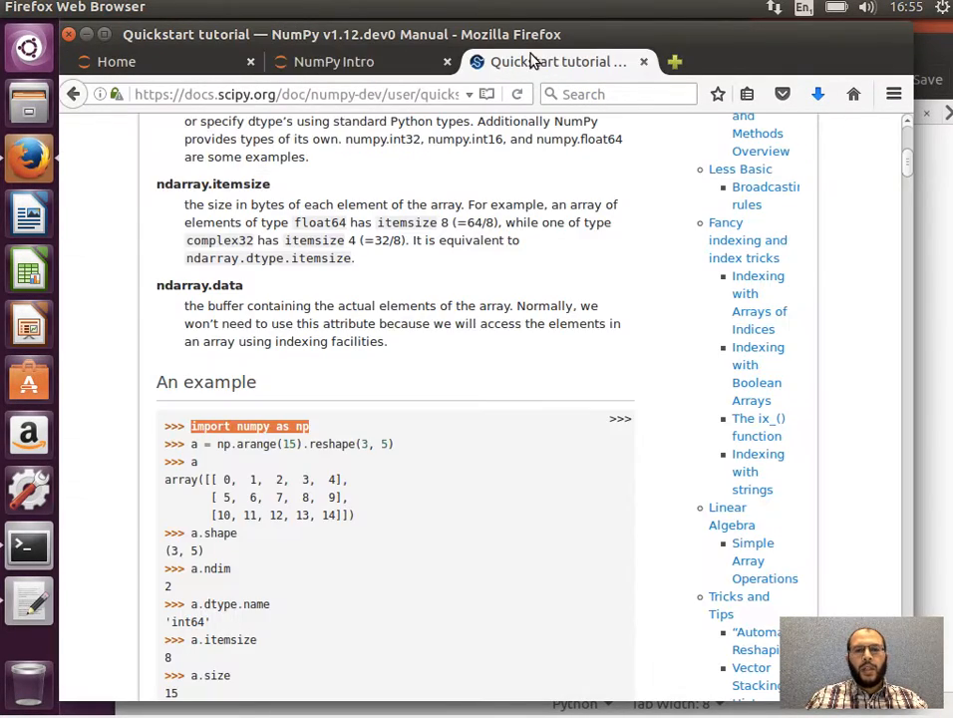
mouse_move(443, 343)
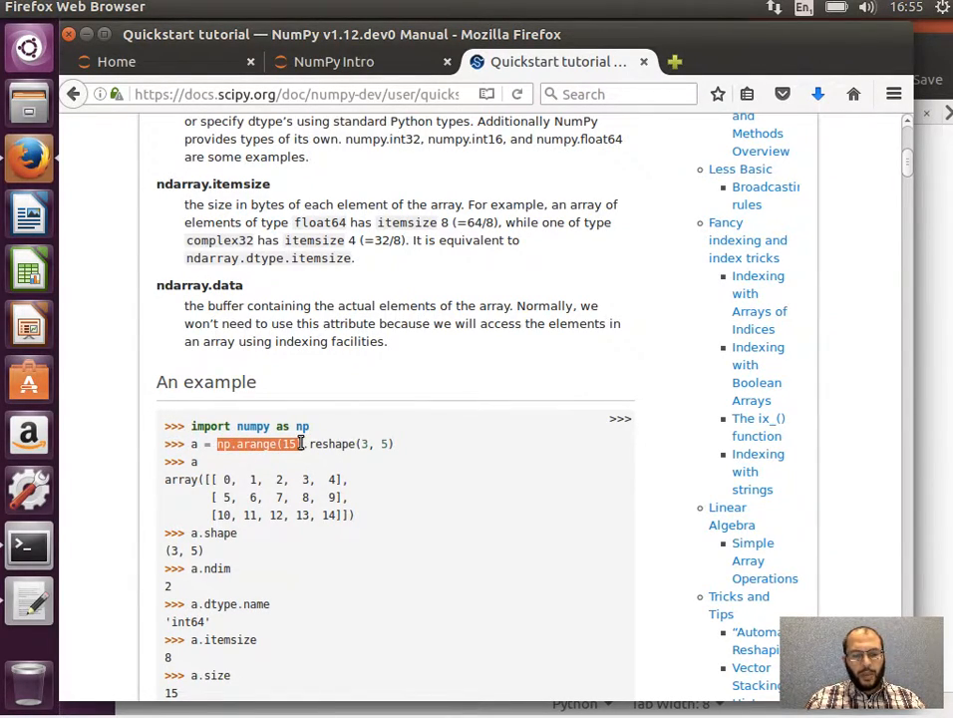
click(333, 60)
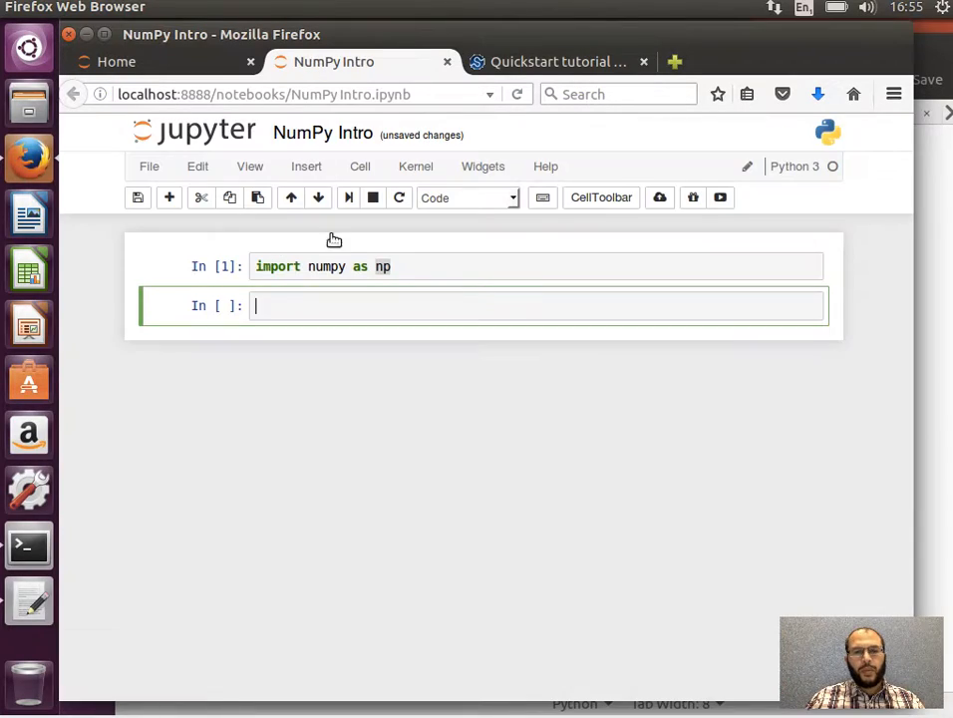
Run np.arange(15) to print the array 0 through 14
text(np.arange(15))
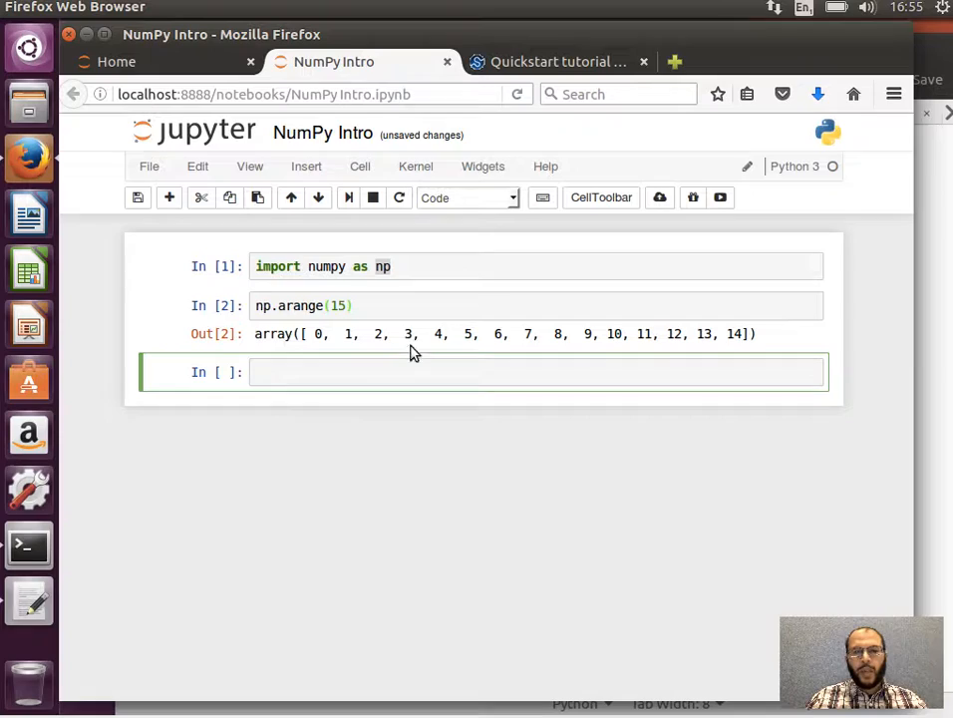
click(367, 372)
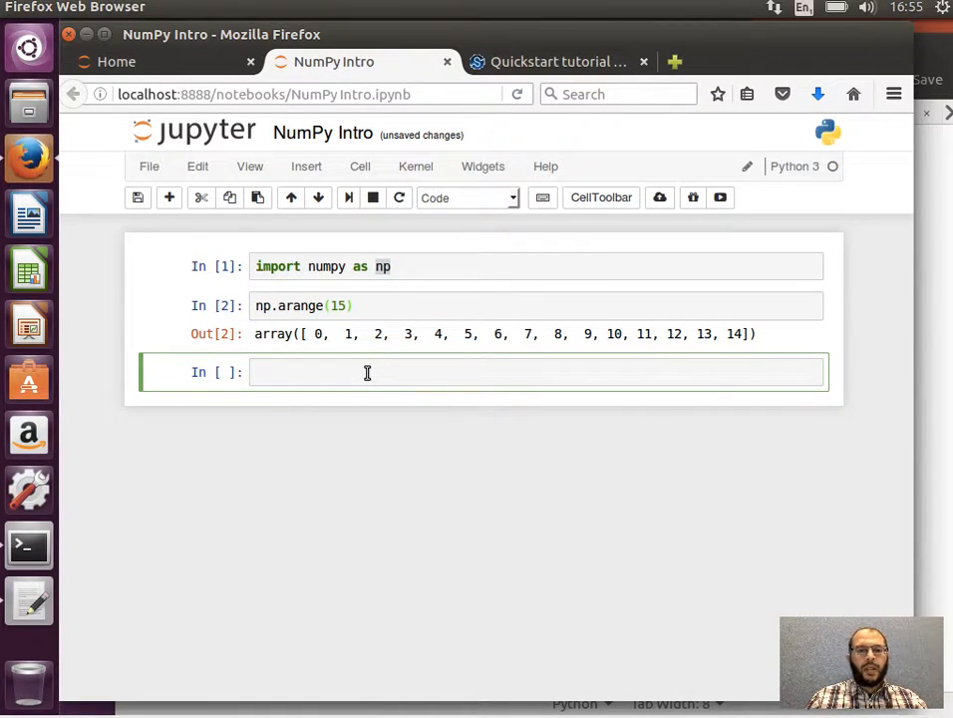
click(366, 372)
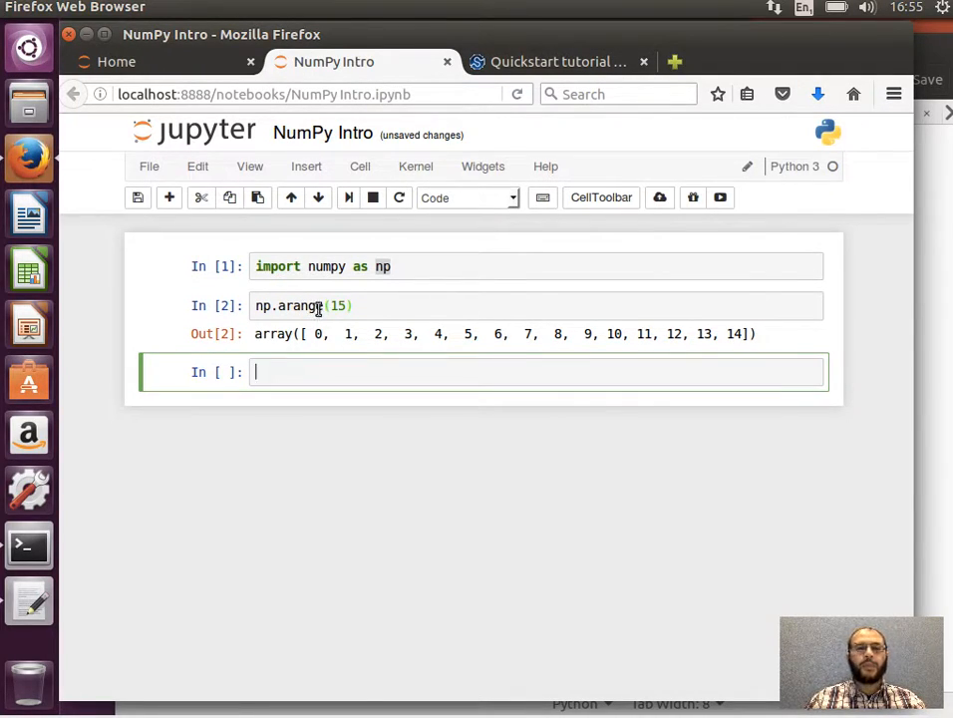
click(558, 61)
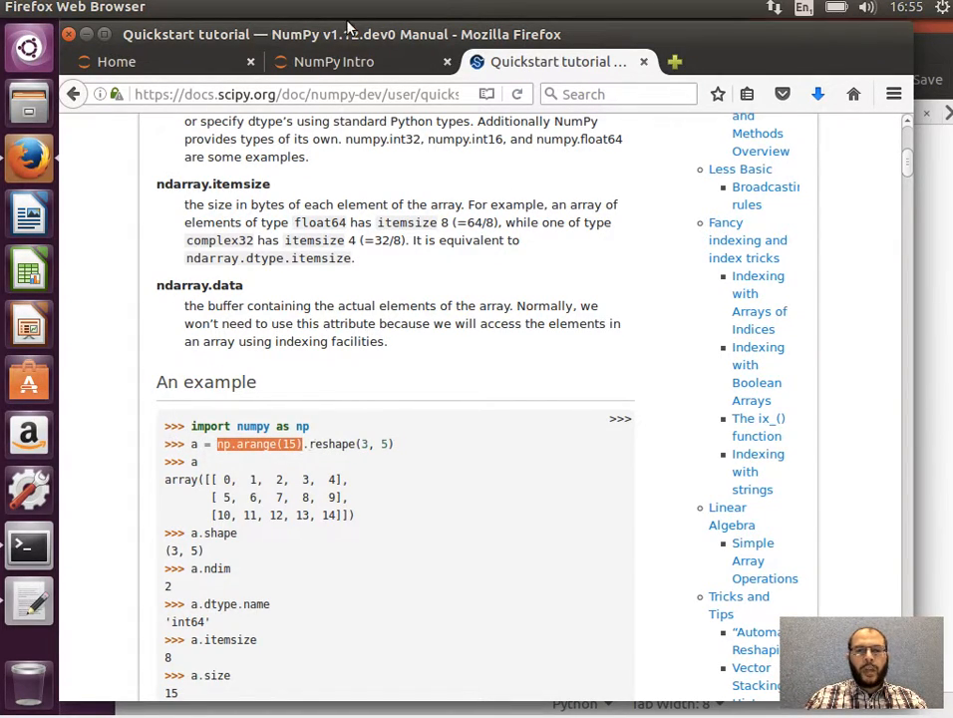
Run a = a.reshape(3,5), then confirm a.shape returns (3, 5)
click(334, 61)
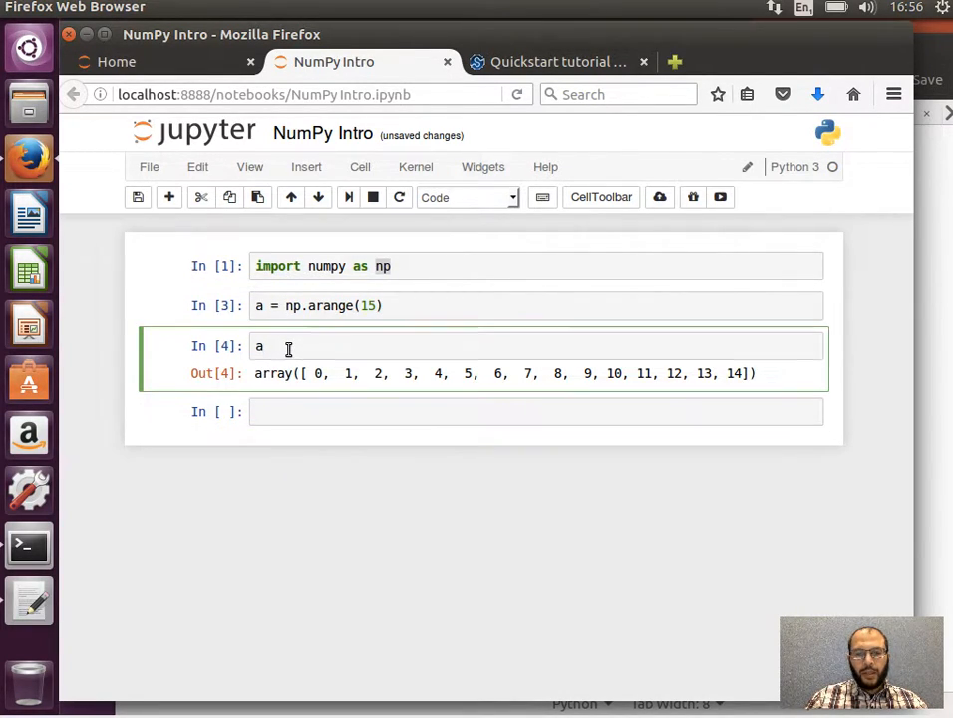
text(.reshape)
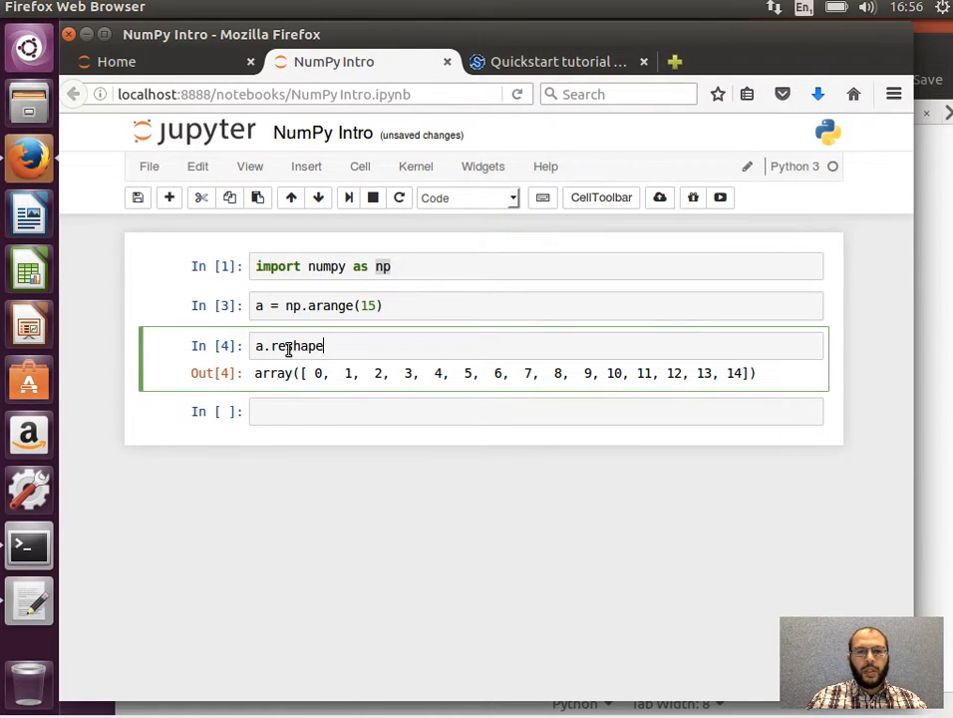
text(()
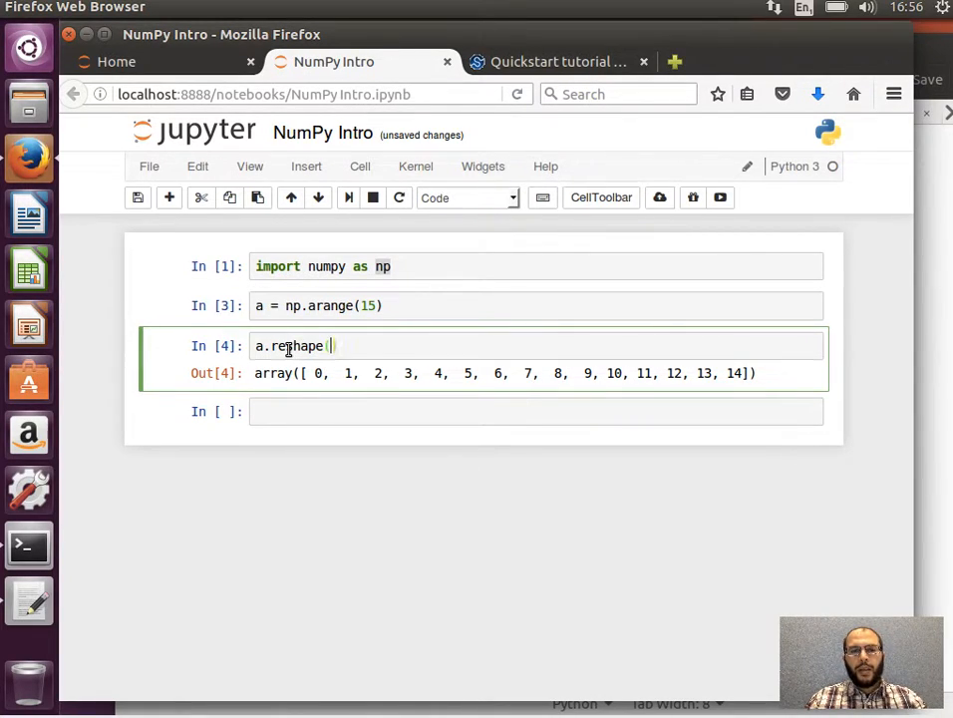
text(3,5)
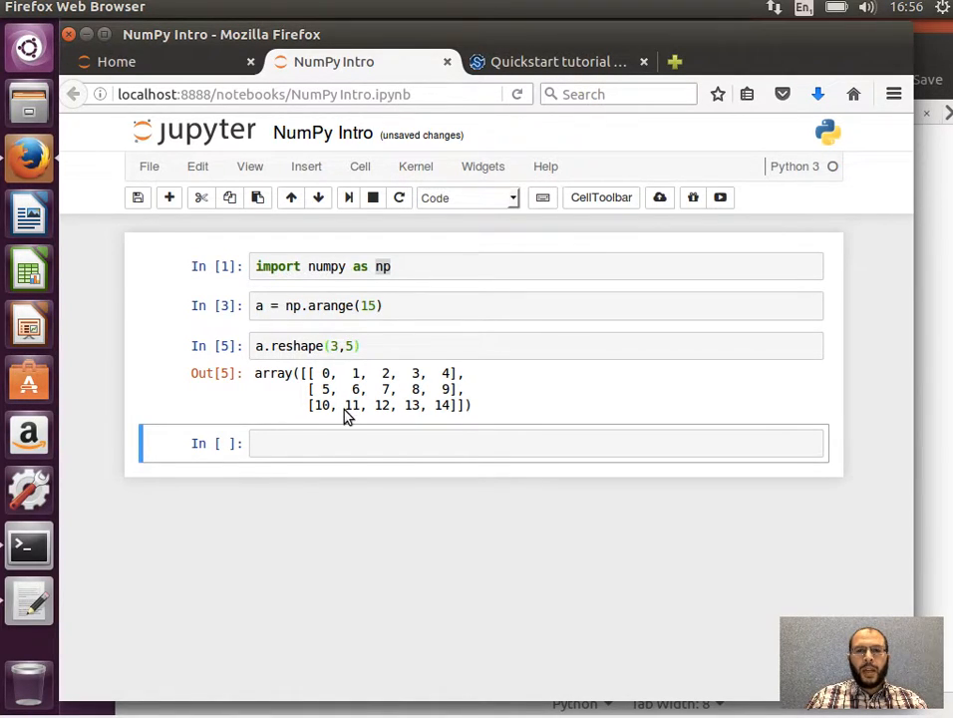
click(558, 61)
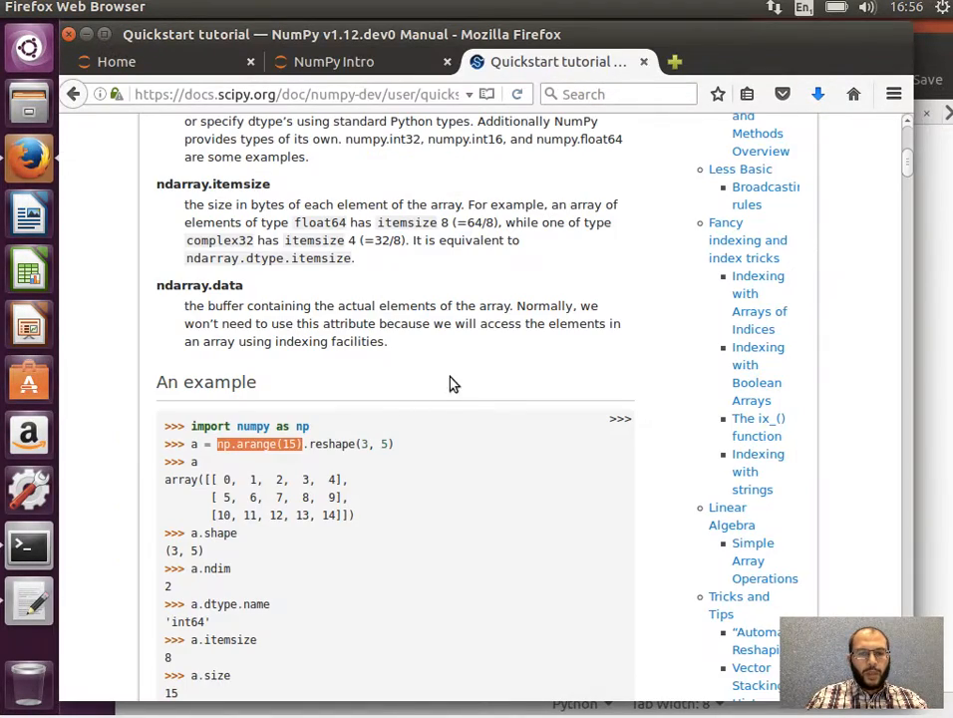
scroll(down, 3)
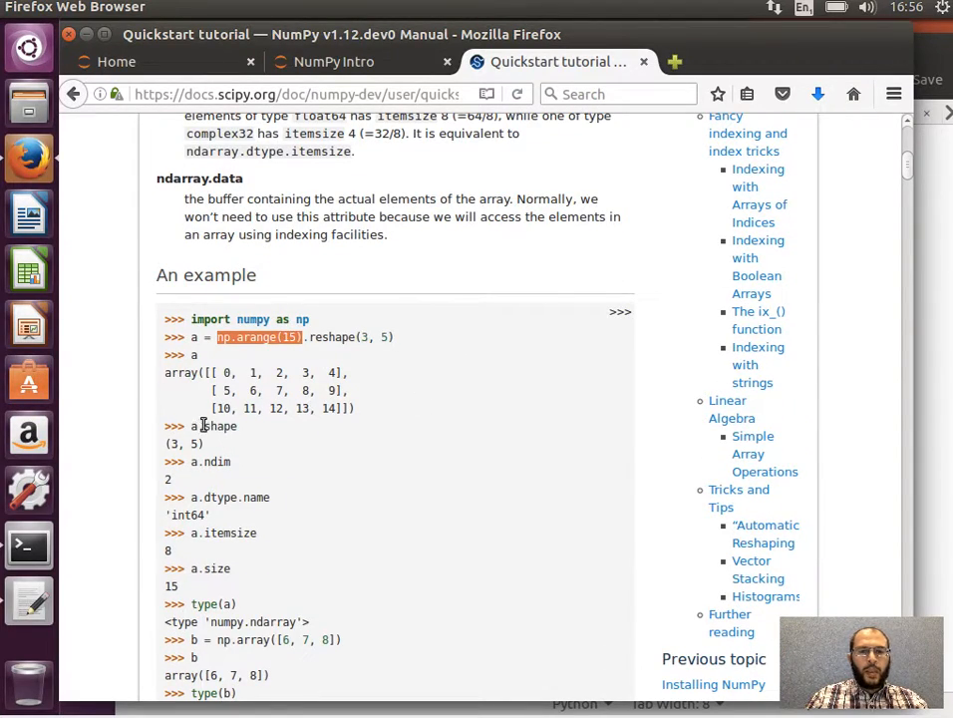
click(334, 61)
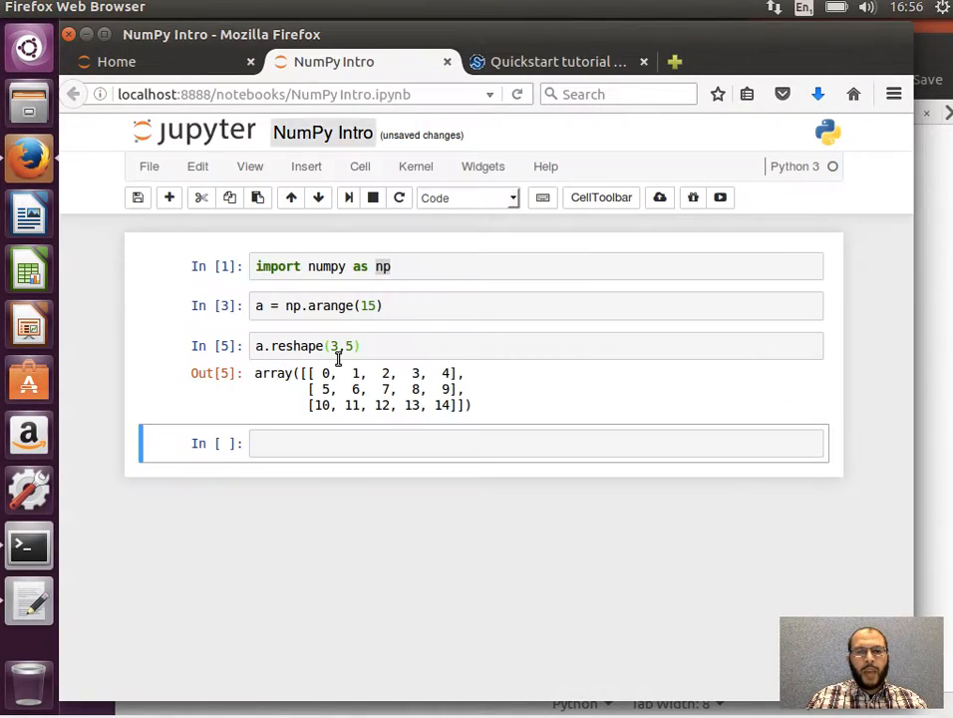
text(a.shape)
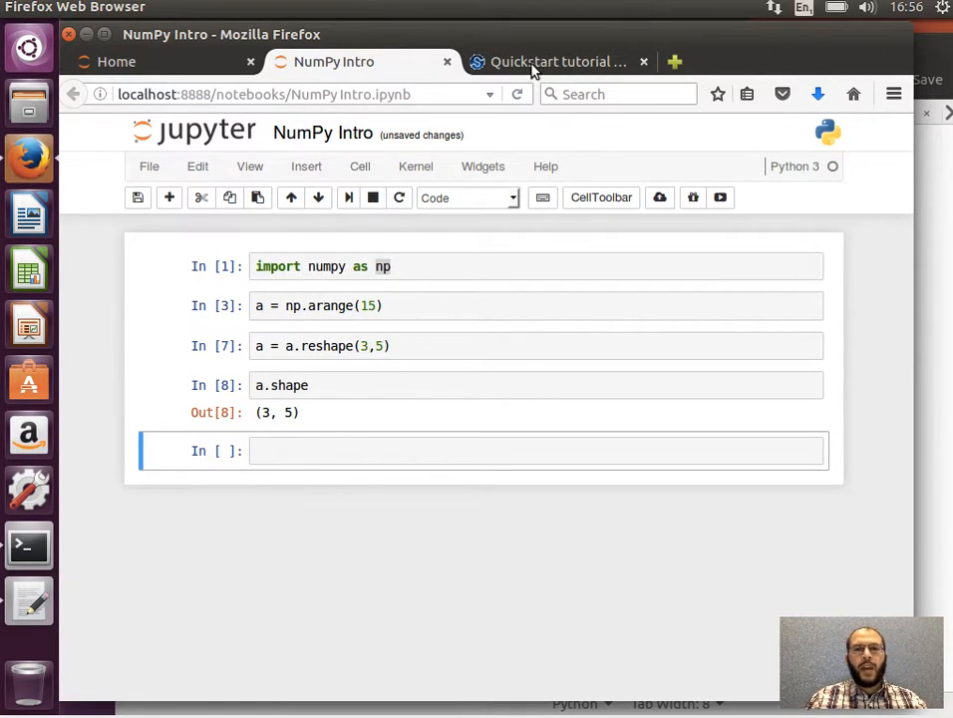
Check the array's data type with a.dtype.name, showing 'int64'
click(558, 61)
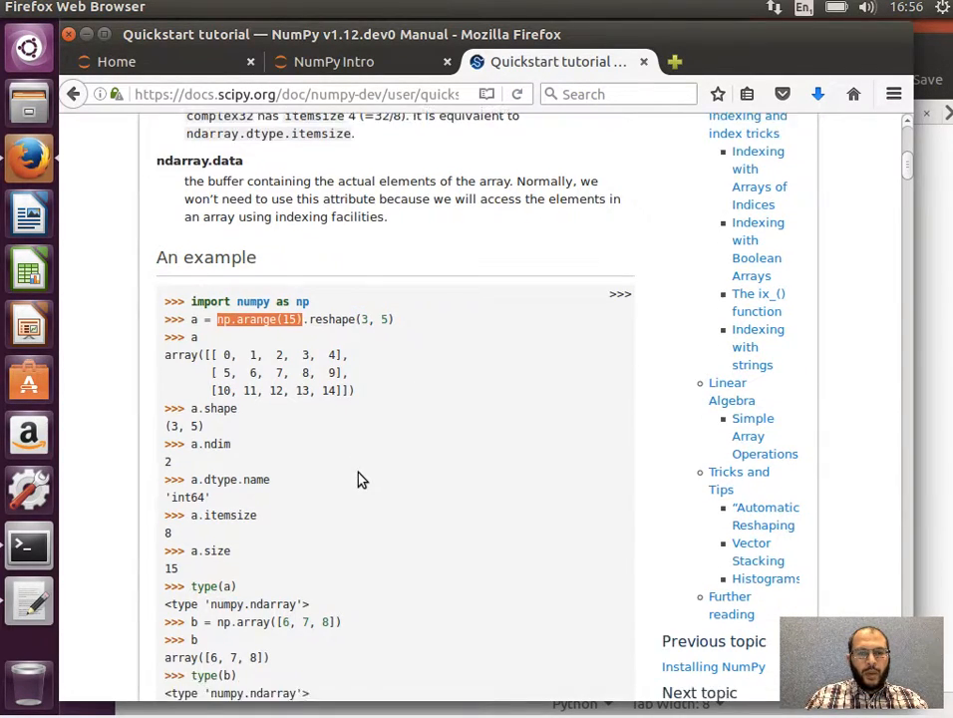
scroll(down, 3)
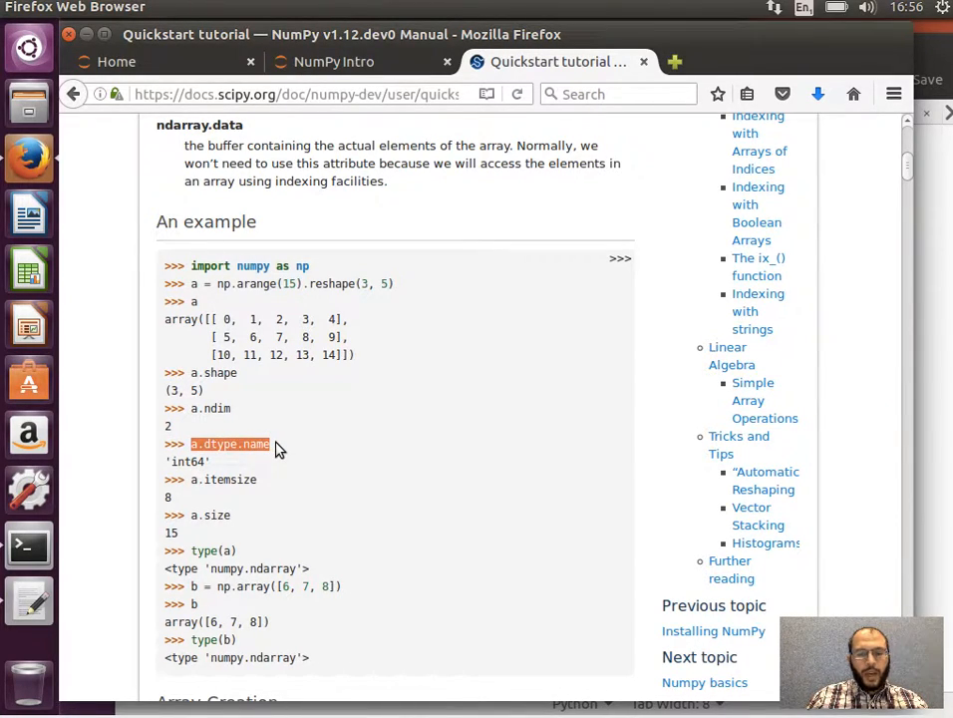
click(334, 61)
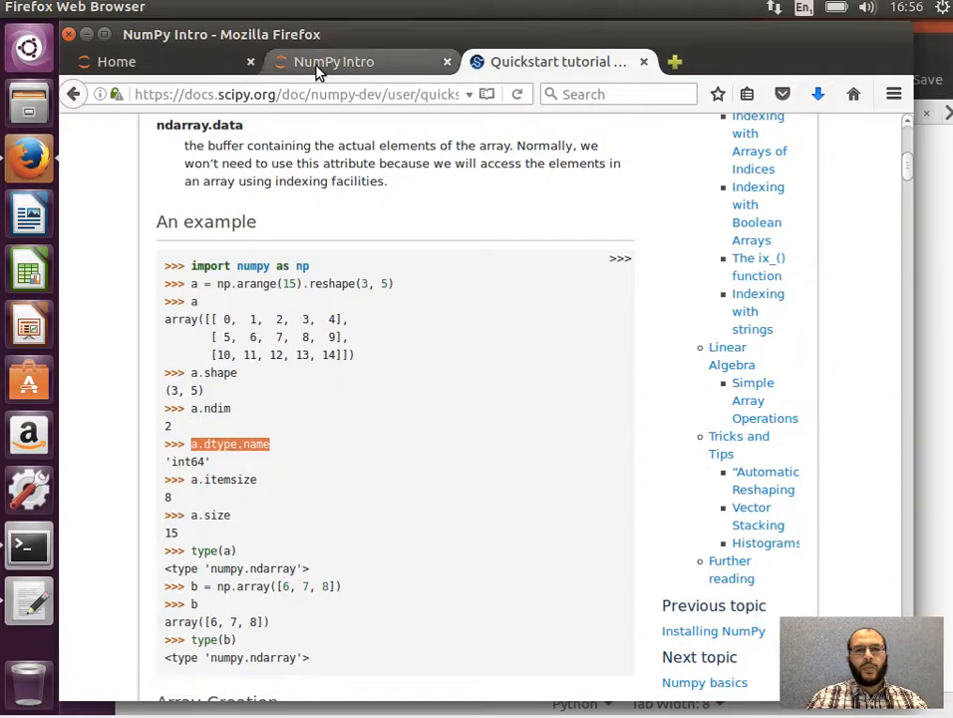
click(334, 61)
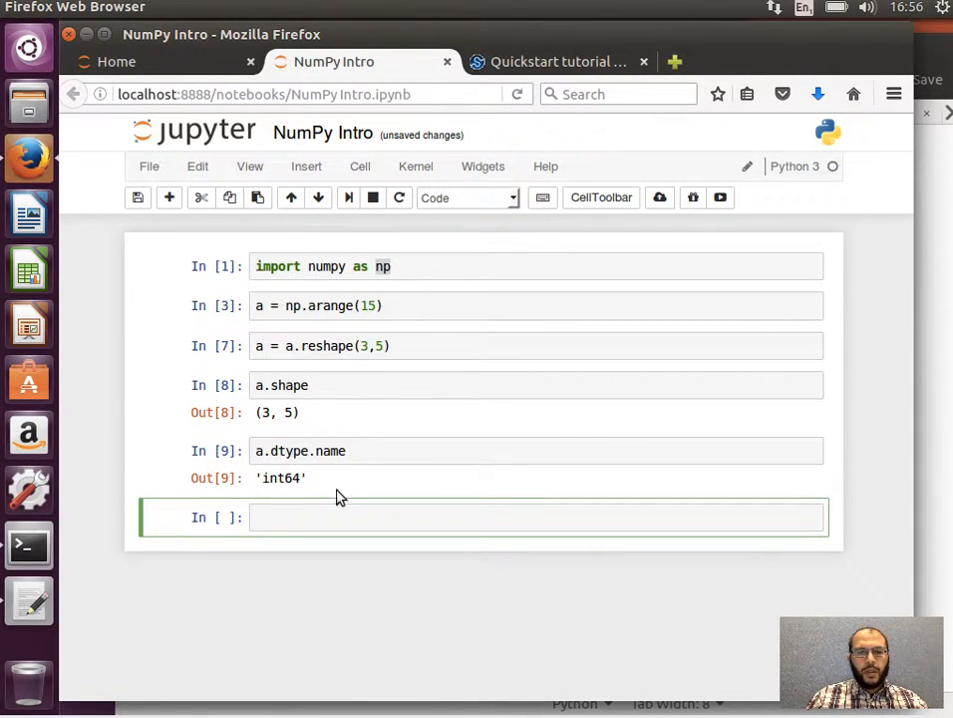
Run a.ndim, showing the array has 2 dimensions
click(556, 61)
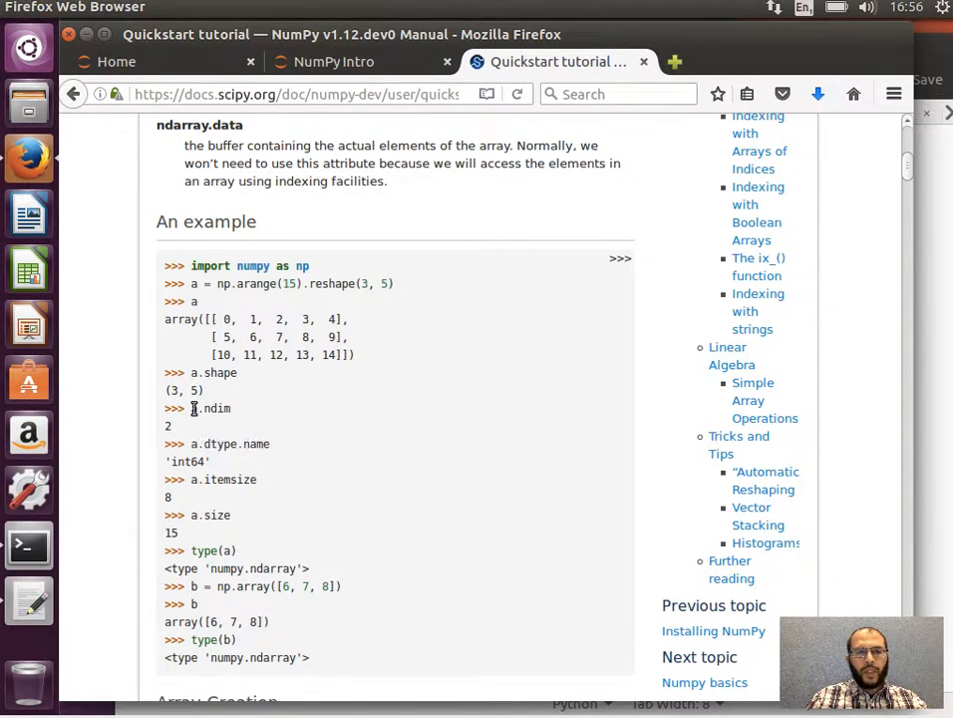
double_click(210, 407)
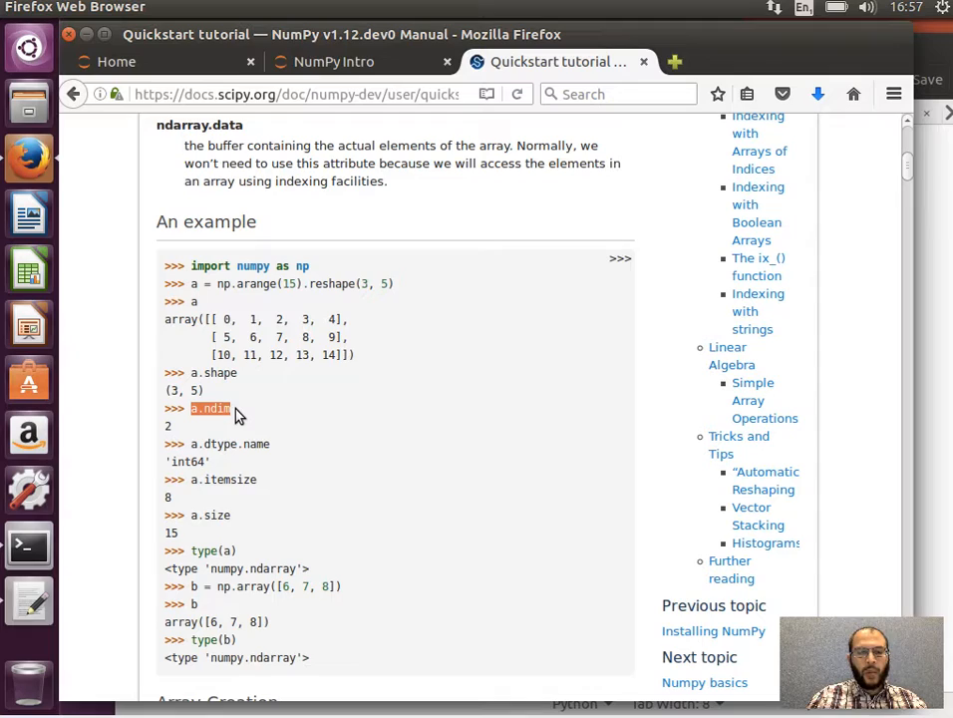
click(334, 61)
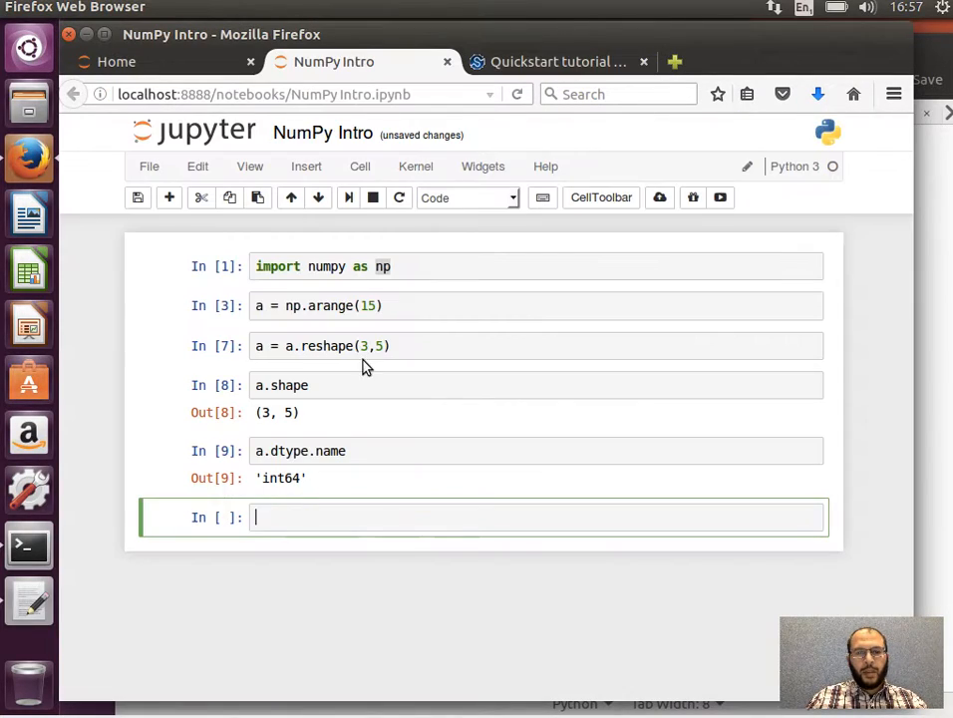
text(a.ndim)
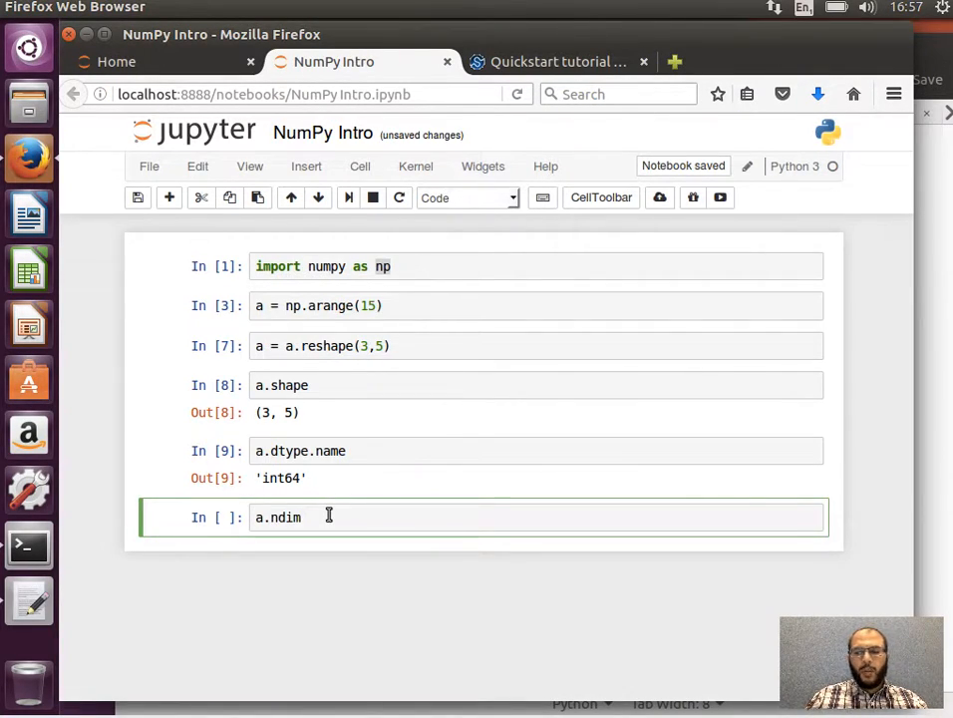
Run a.size, showing the array holds 15 elements
click(558, 60)
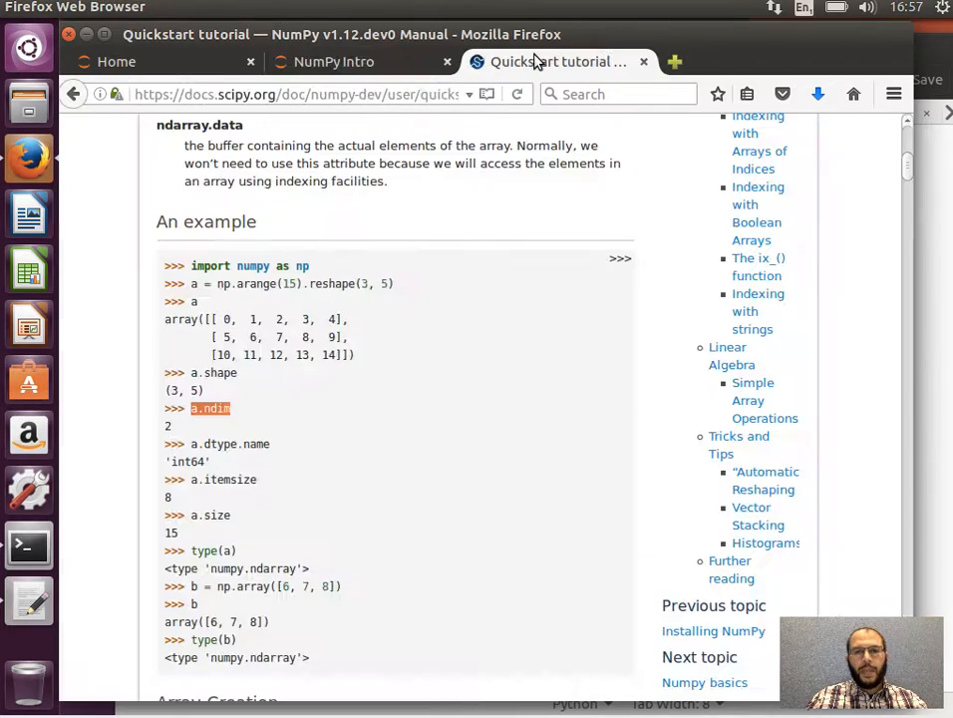
scroll(down, 3)
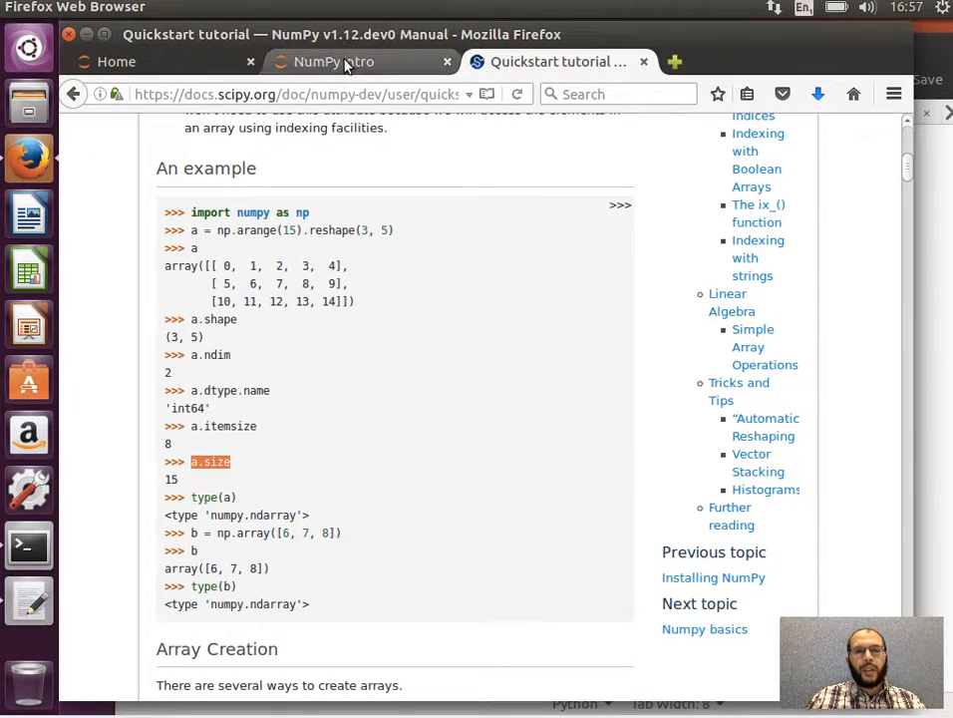
click(334, 61)
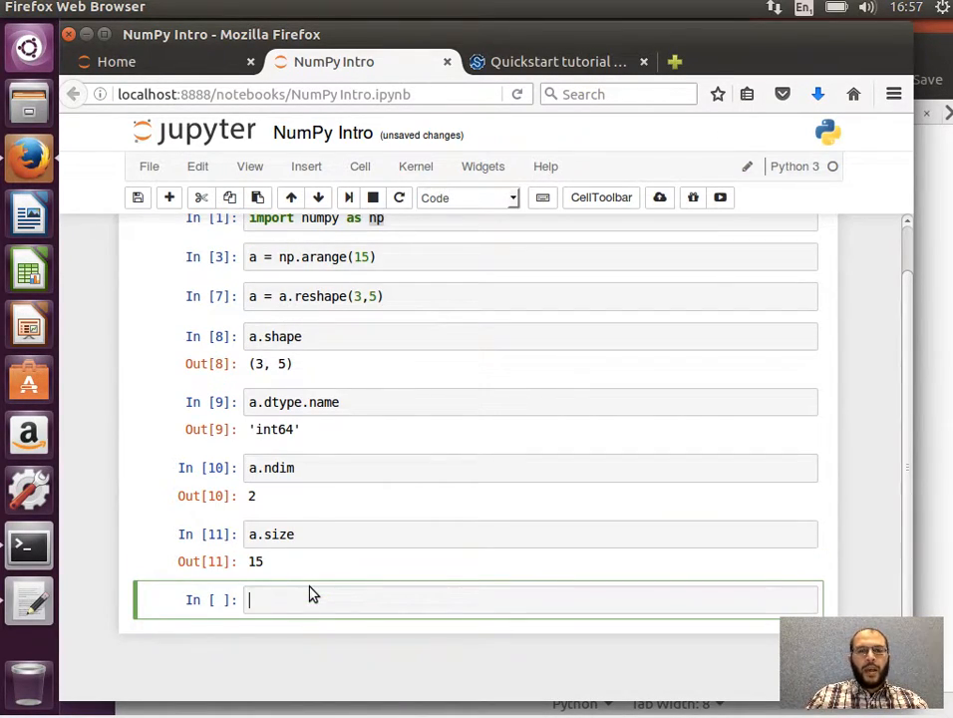
mouse_move(269, 576)
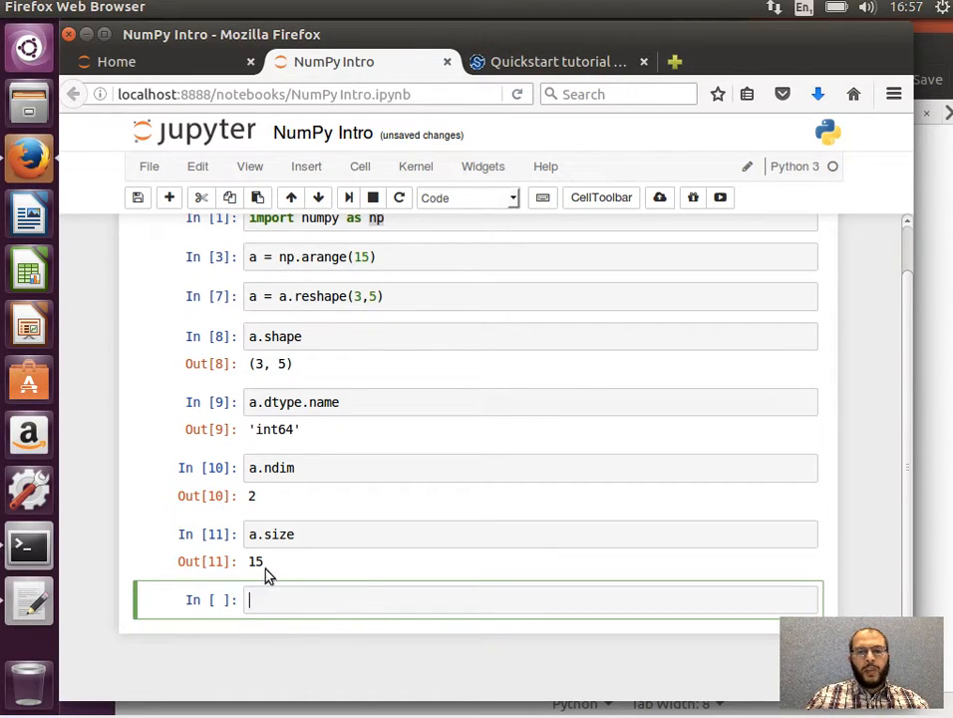
mouse_move(337, 362)
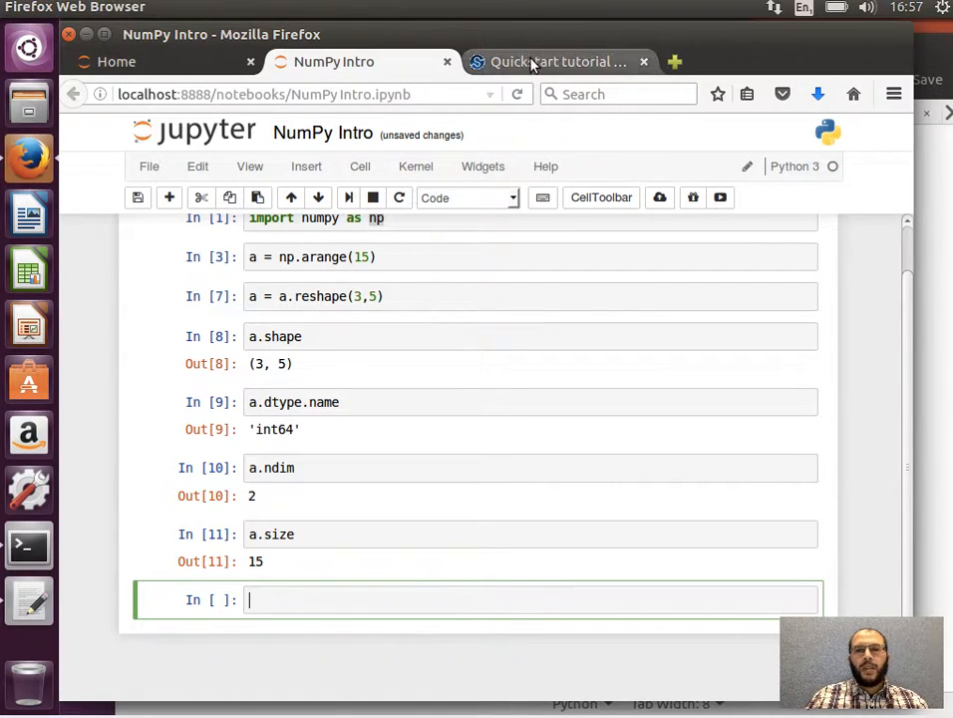
click(558, 61)
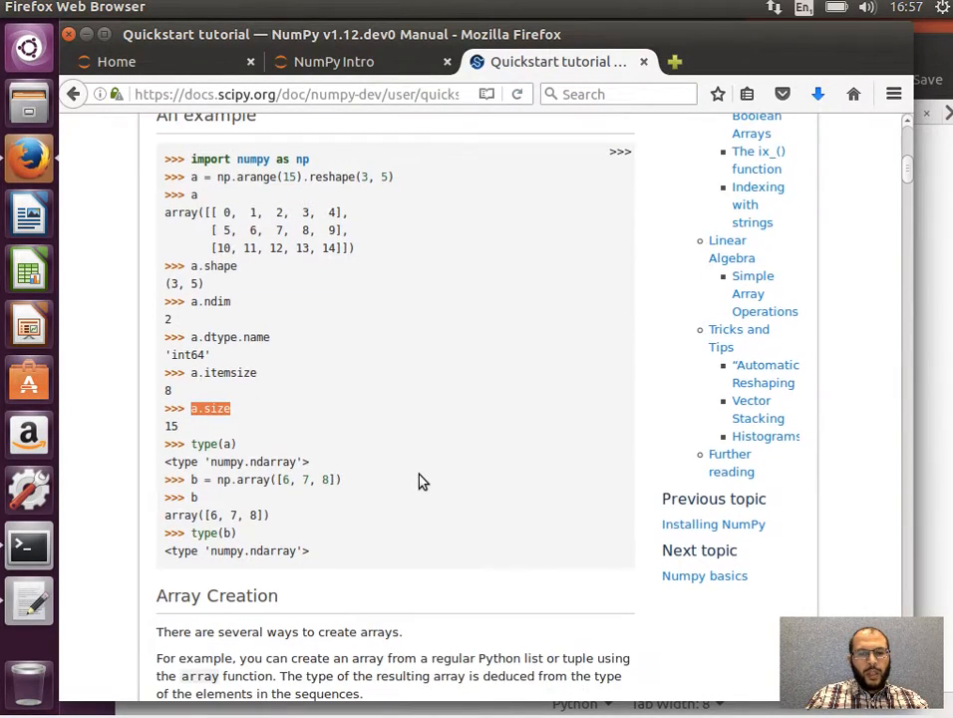
mouse_move(644, 62)
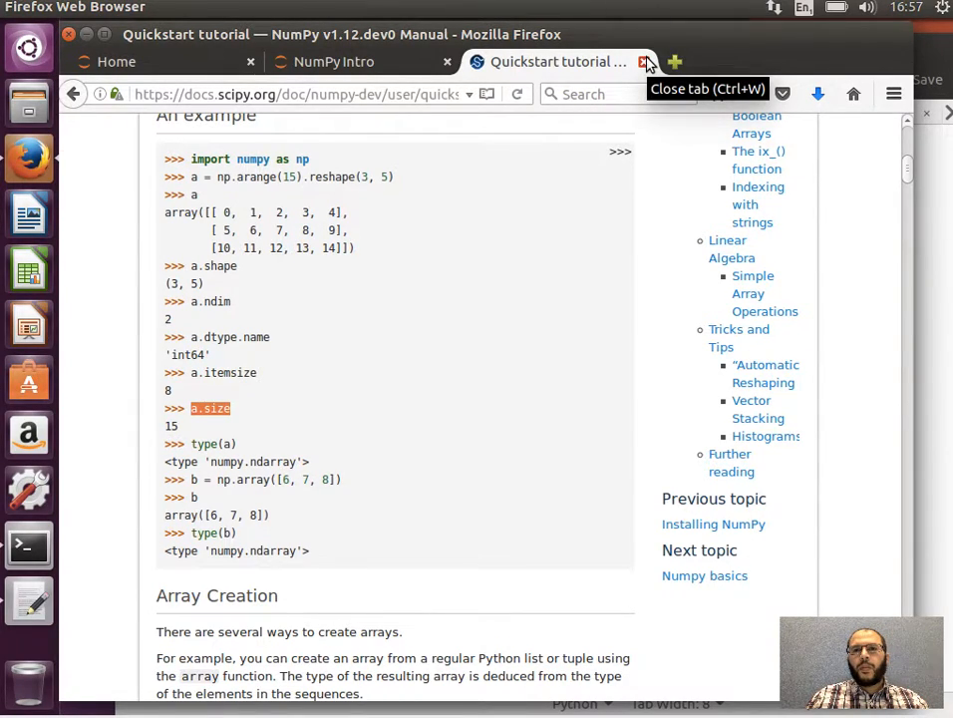
click(333, 60)
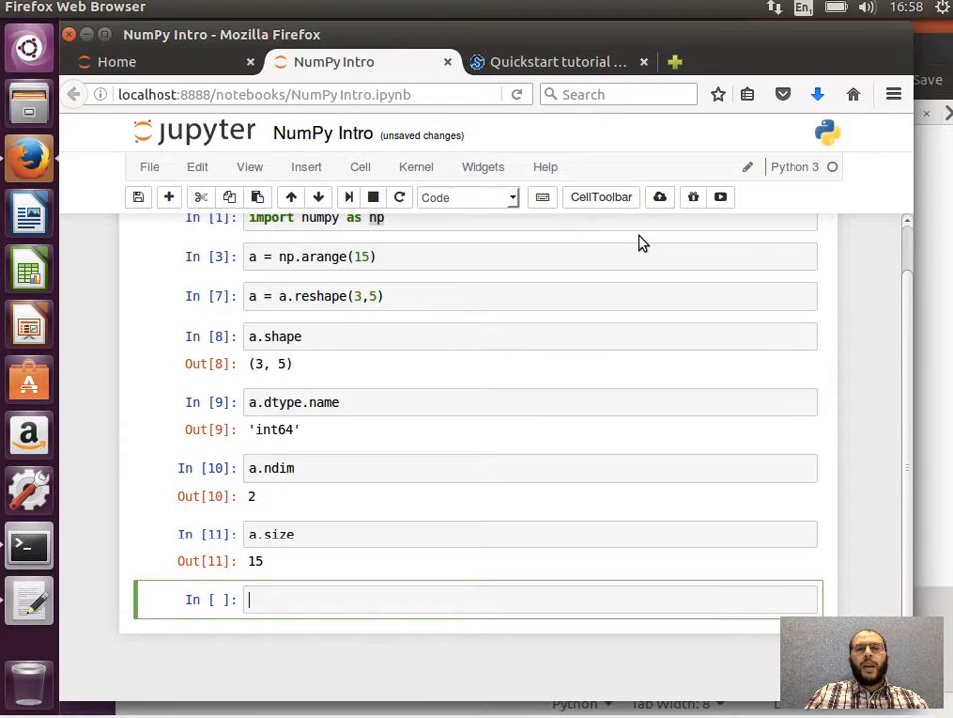
Define the list ls = [1,2,3,4]
text(ls)
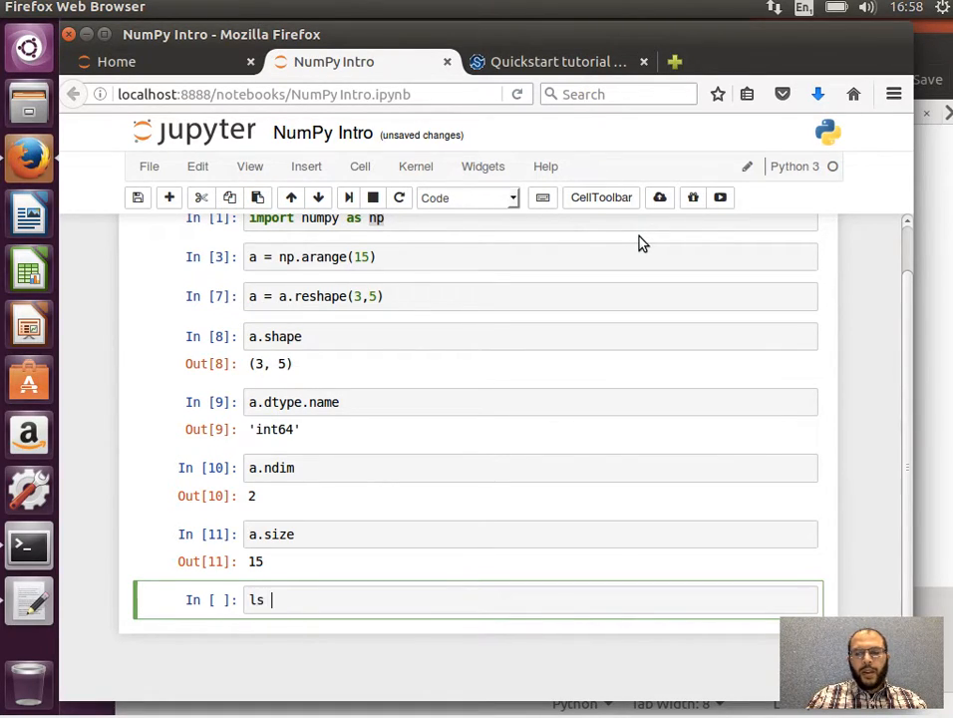
text([])
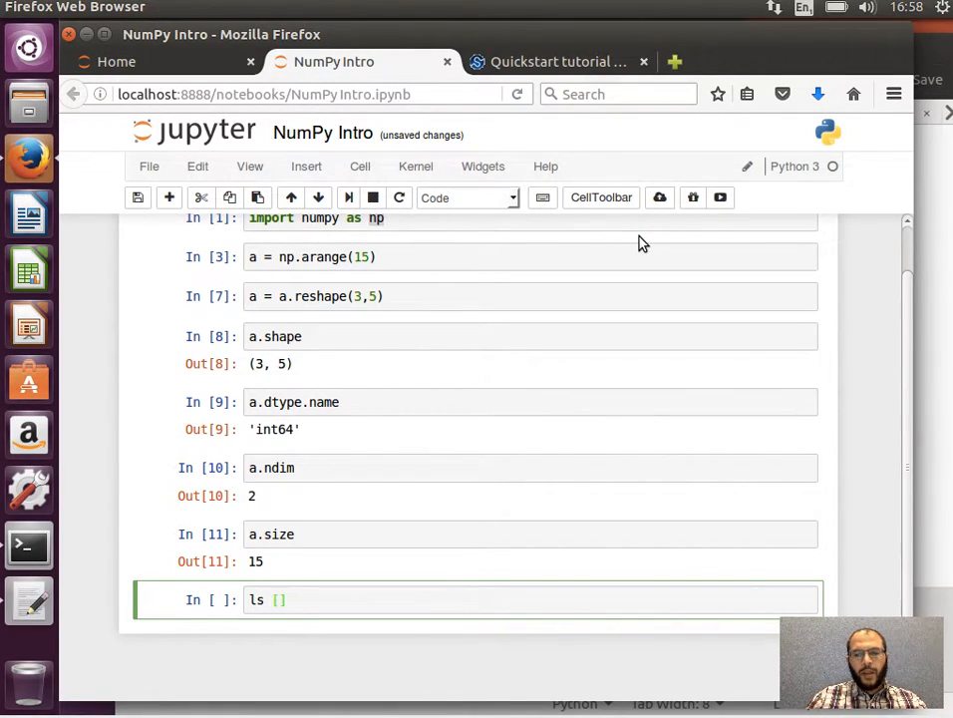
text(= [1)
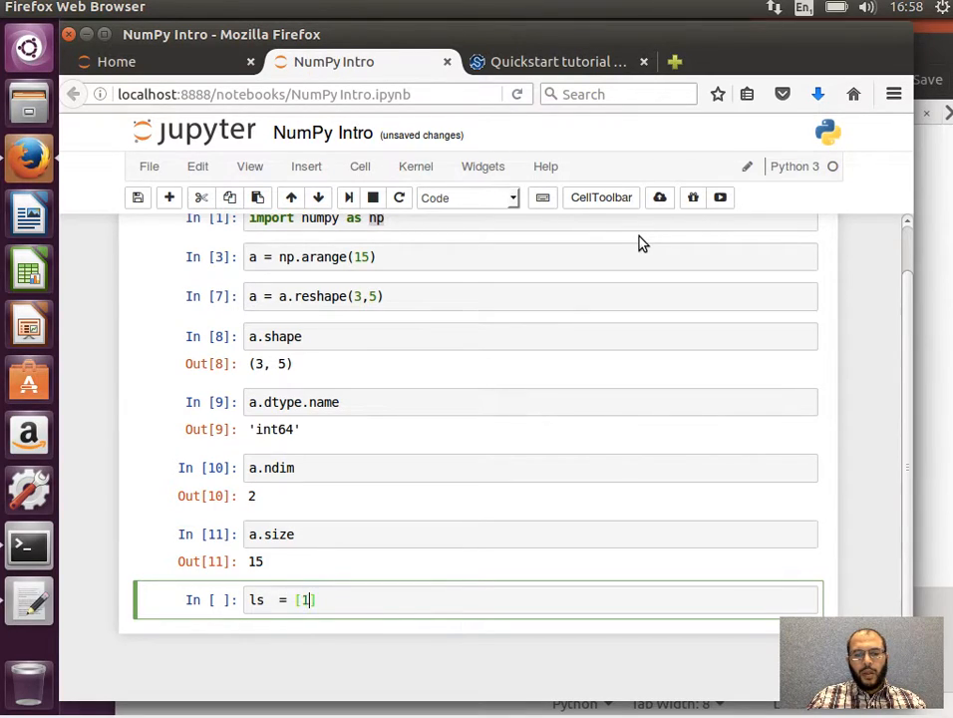
text(,2,3,4)
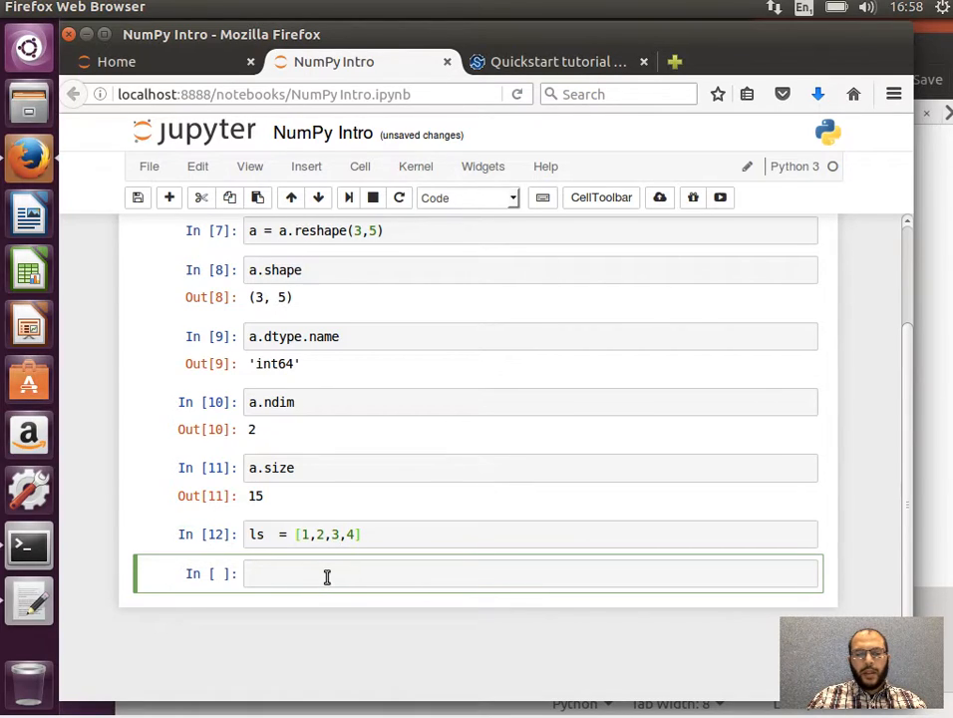
Convert the list into a NumPy array with arr = np.array(ls)
text(arr = a)
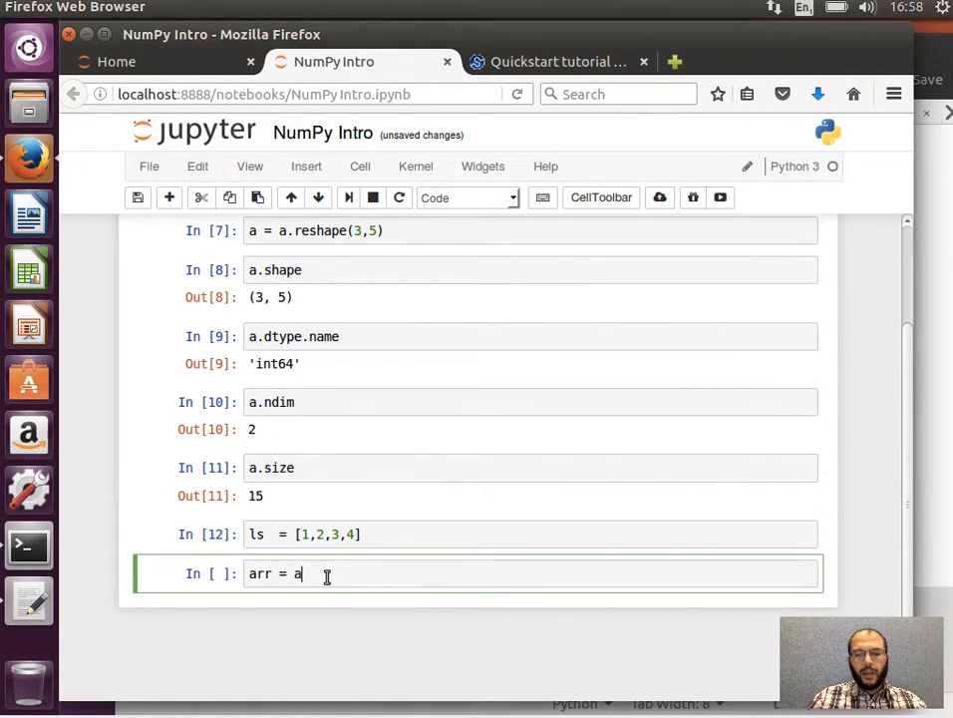
text(np.arr)
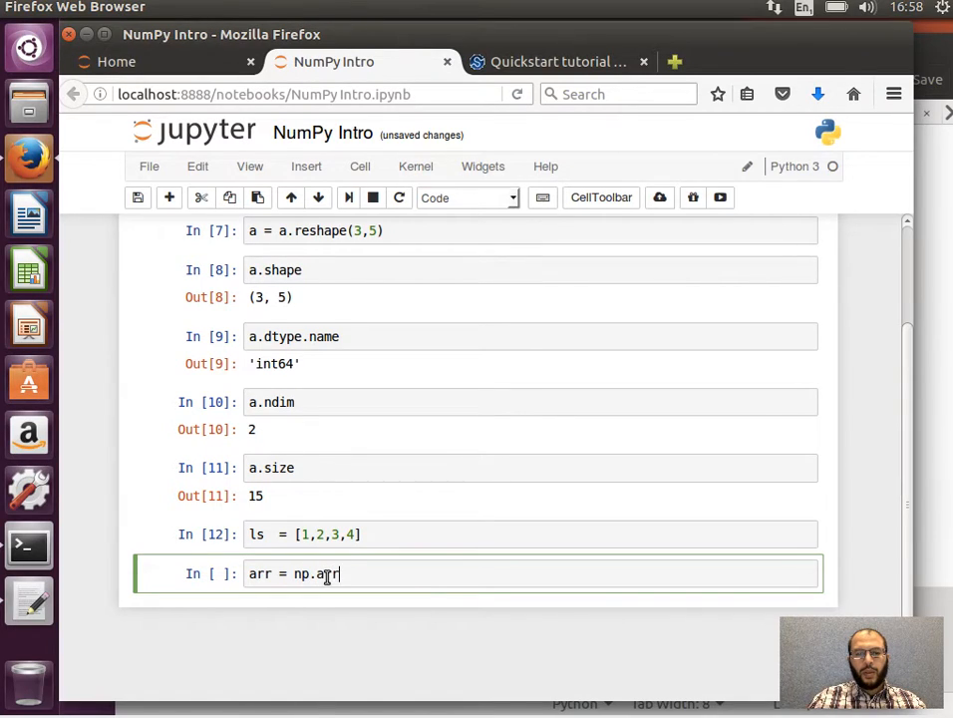
text(ay())
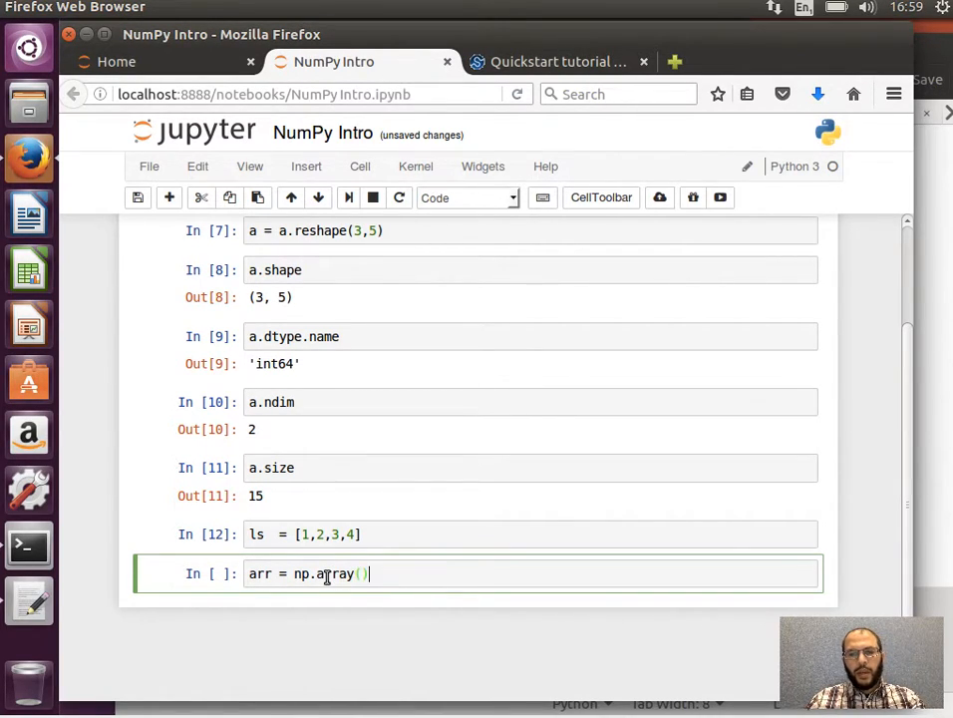
text(ls)
click(531, 534)
text([)
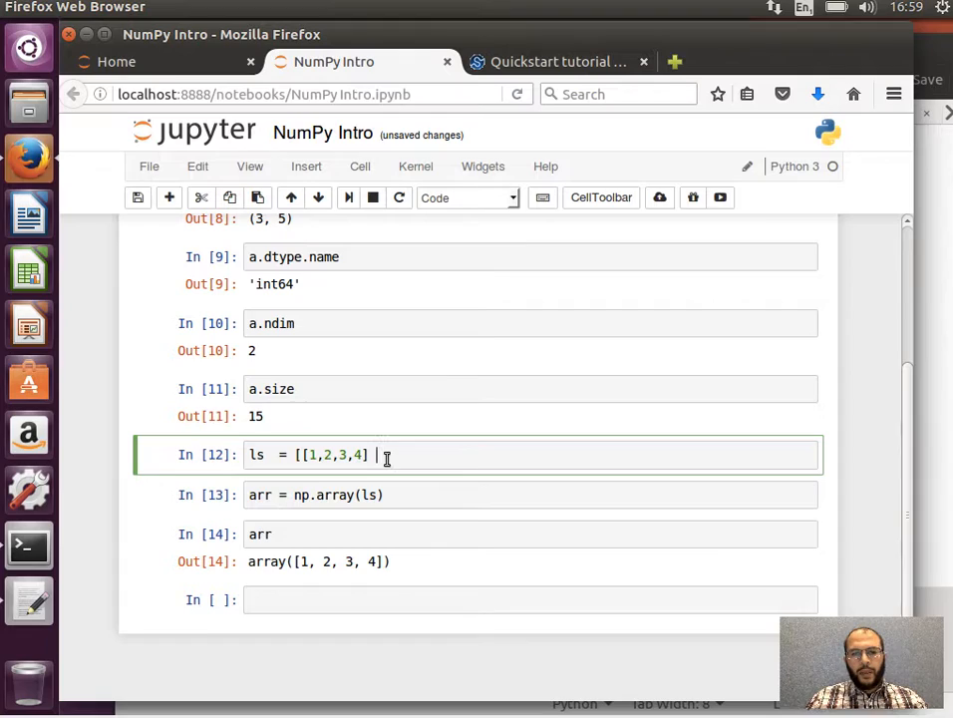
Edit ls to [[1,2,3,4],[5,6,7,8]] so arr shows two rows
text(])
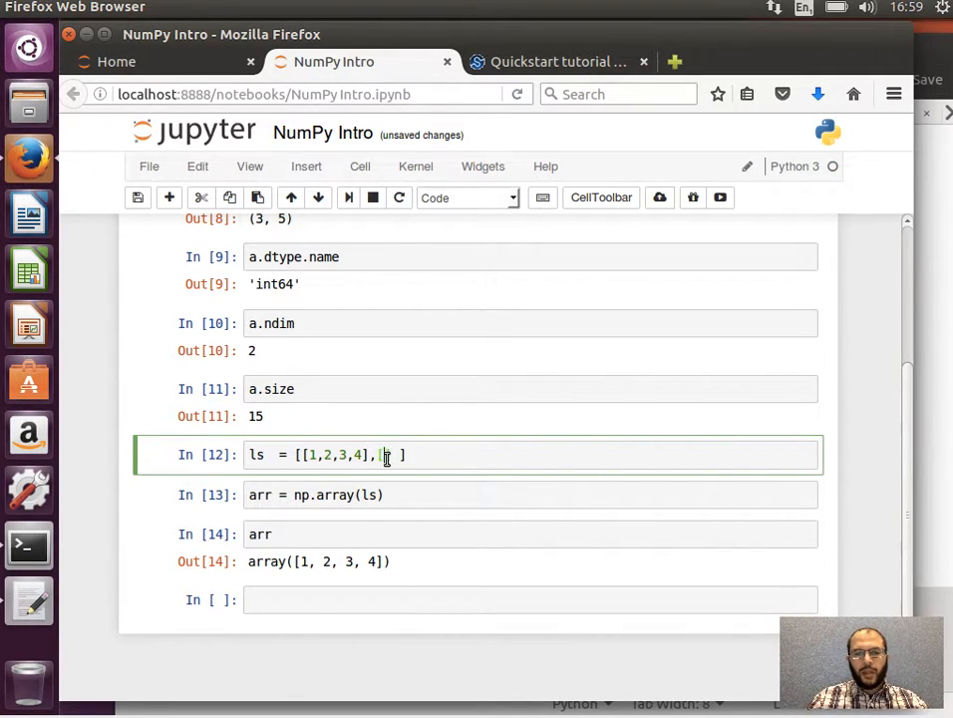
text([)
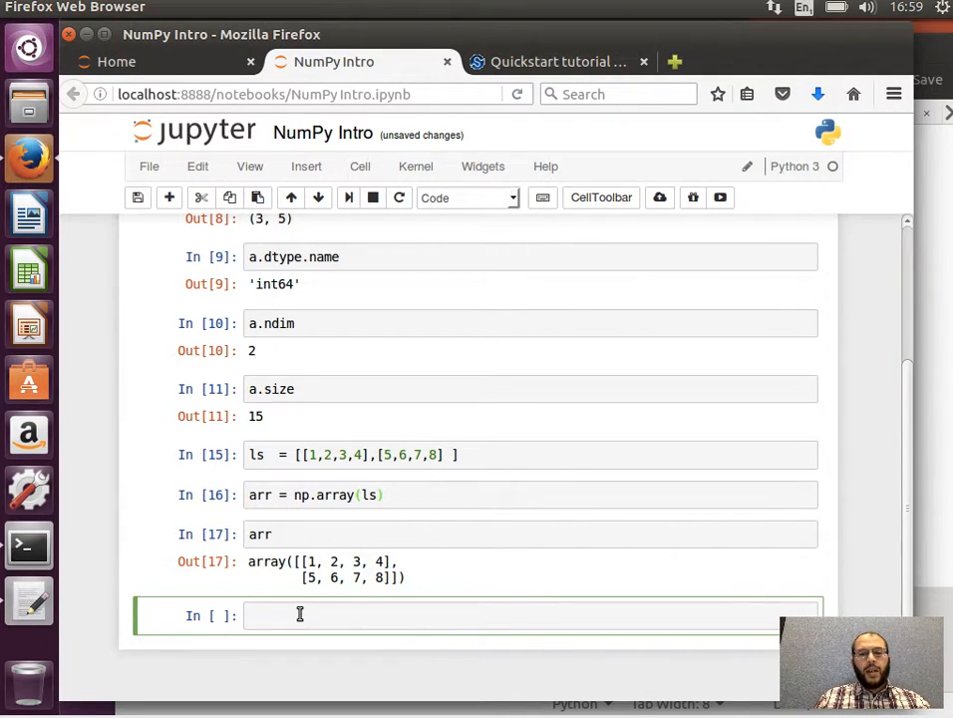
text(n)
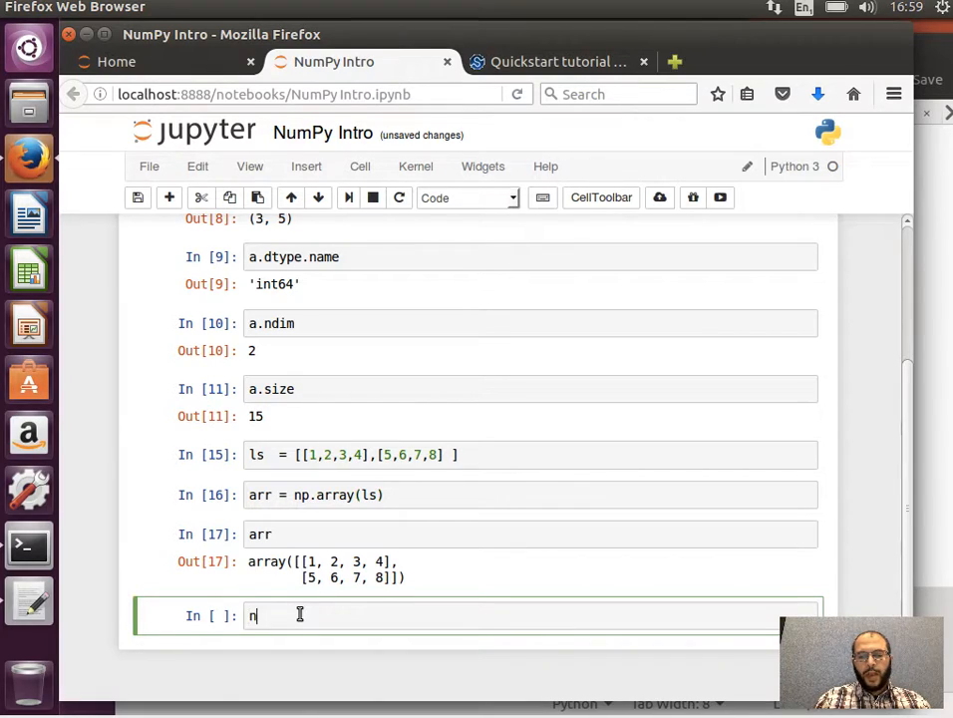
Enter np.zeros(100) using Tab completion
text(p.)
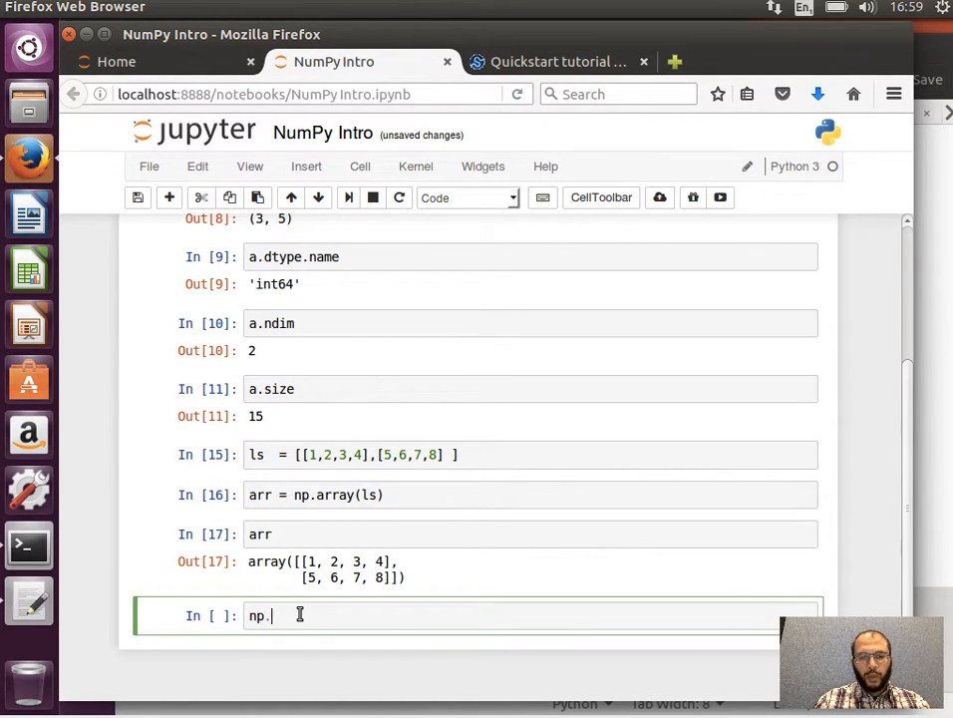
key(Tab)
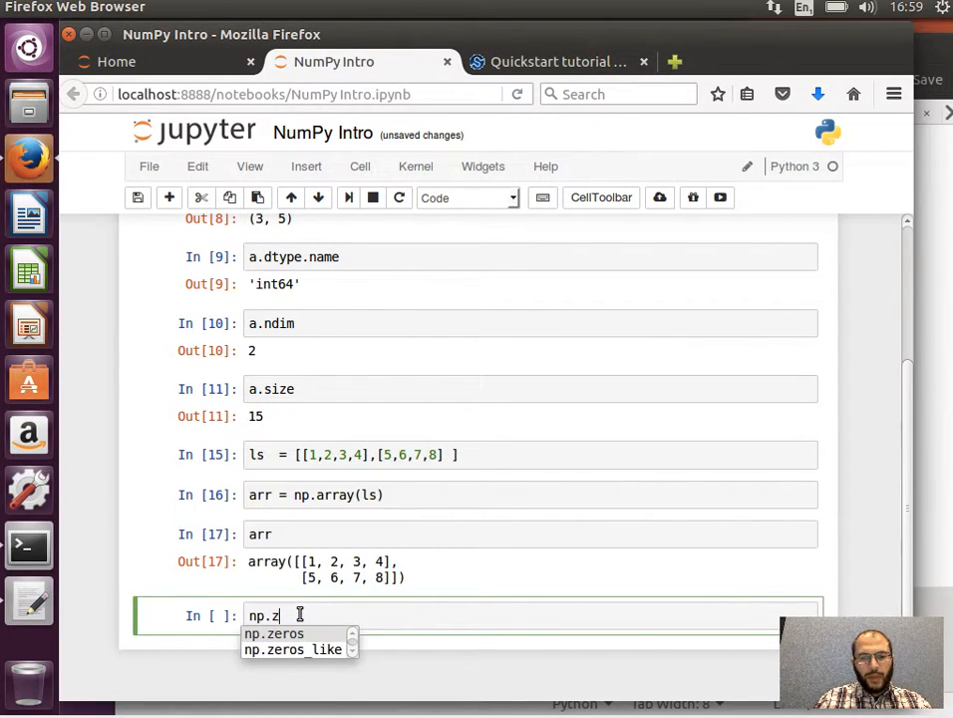
click(272, 633)
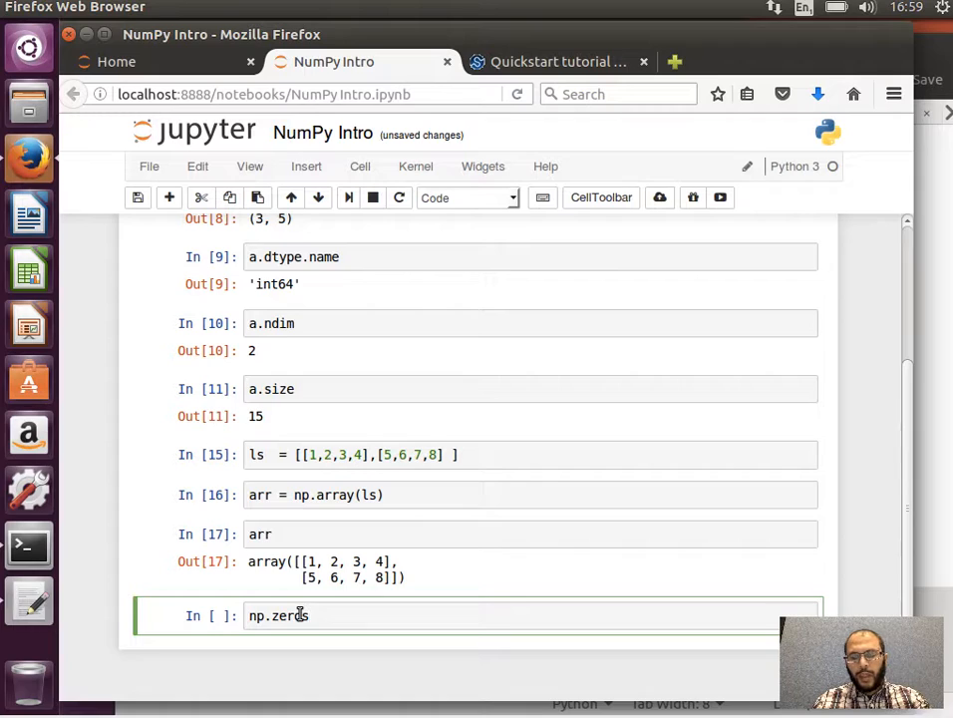
text(())
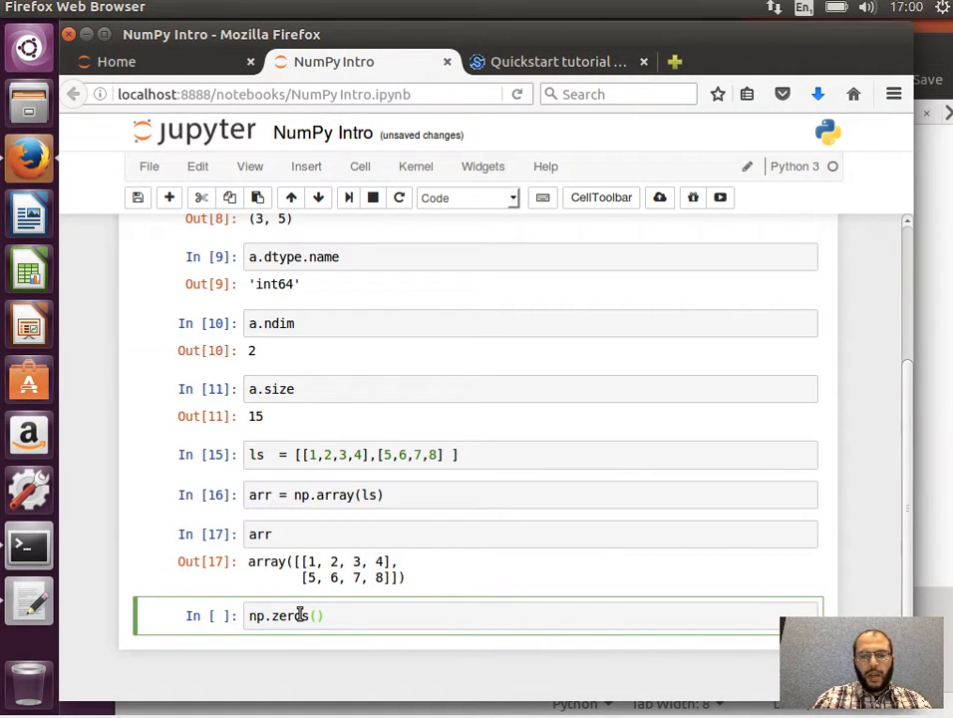
text(100)
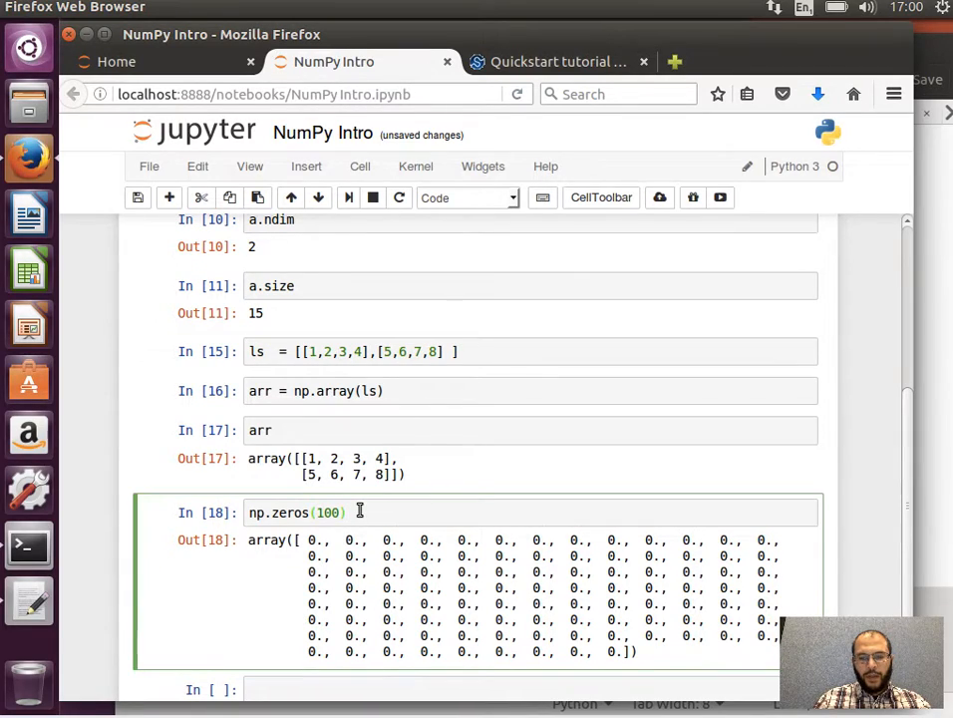
Reshape the zeros array to (10,10), then change it to (2,5,10)
text(.resh)
text(a = )
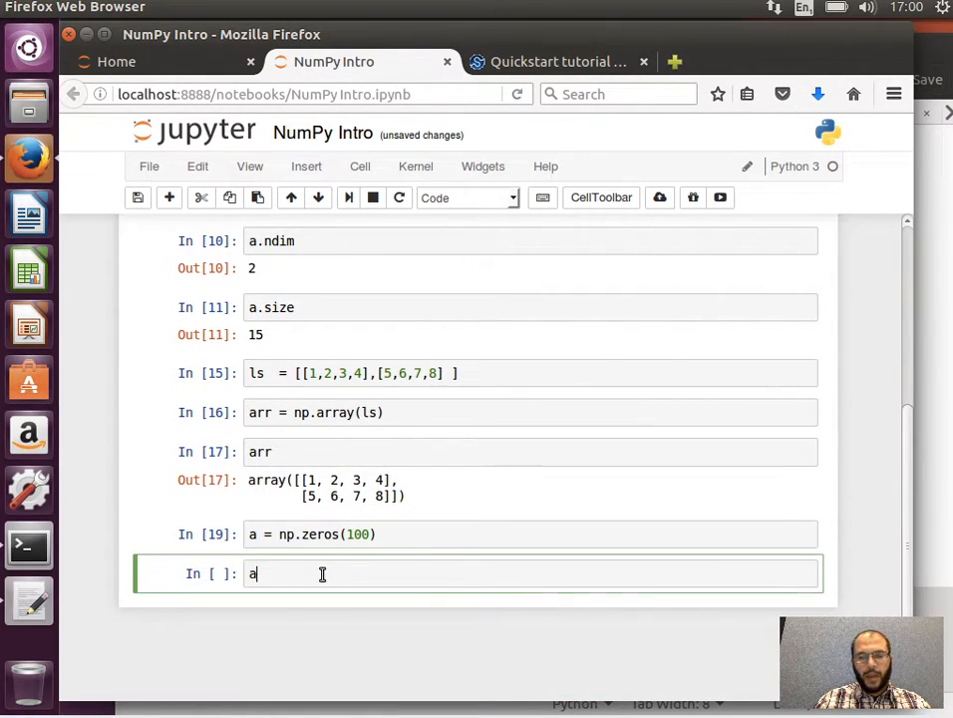
text(.reshape)
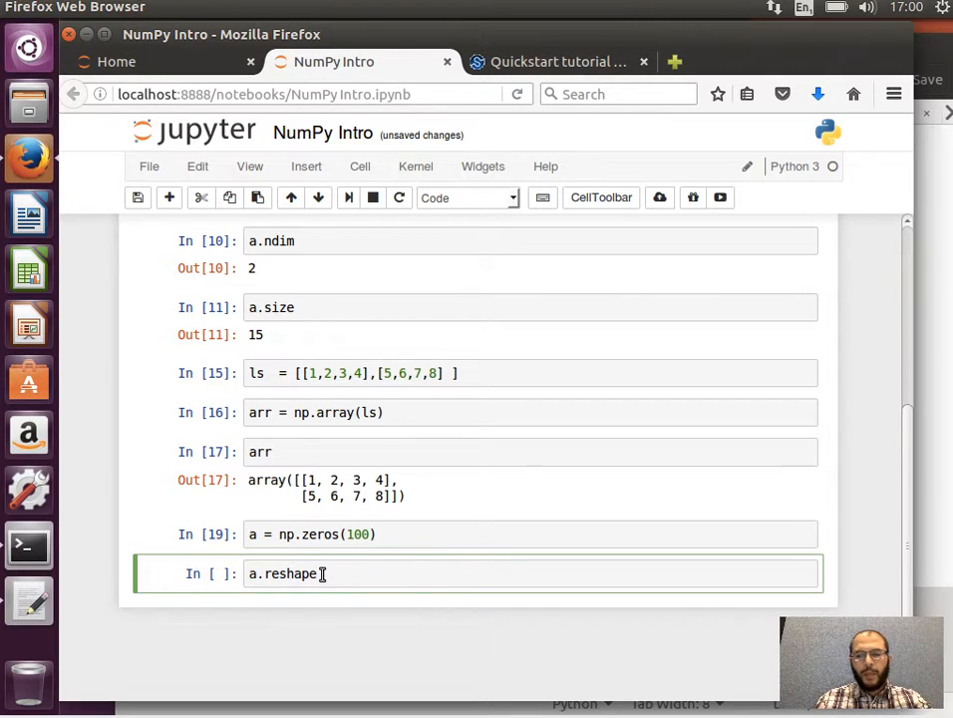
text(())
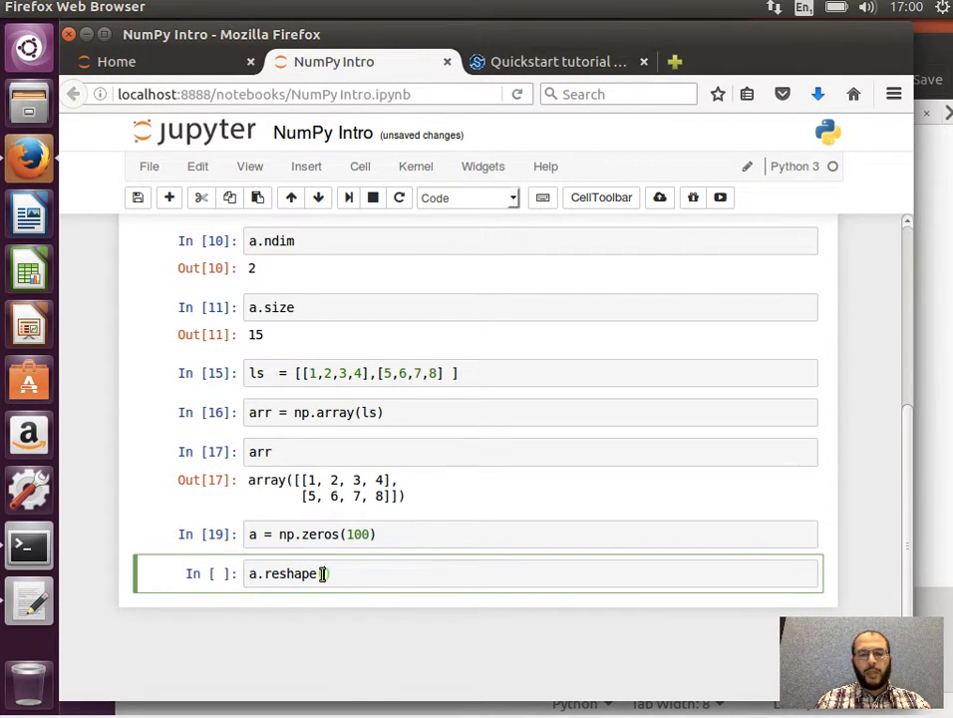
text(10,10)
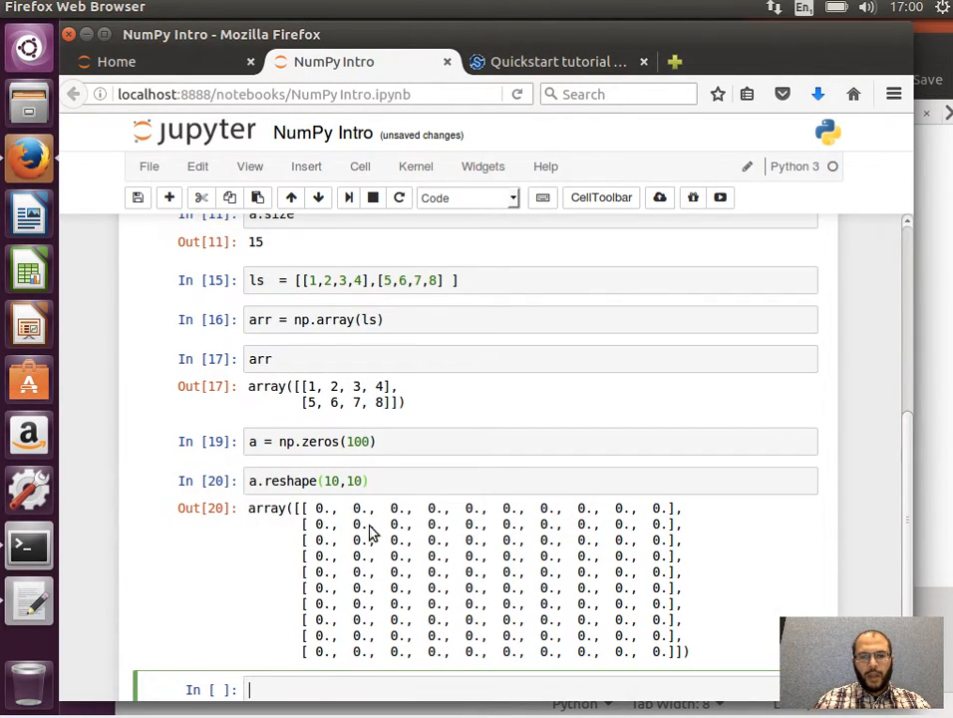
click(349, 480)
text(2)
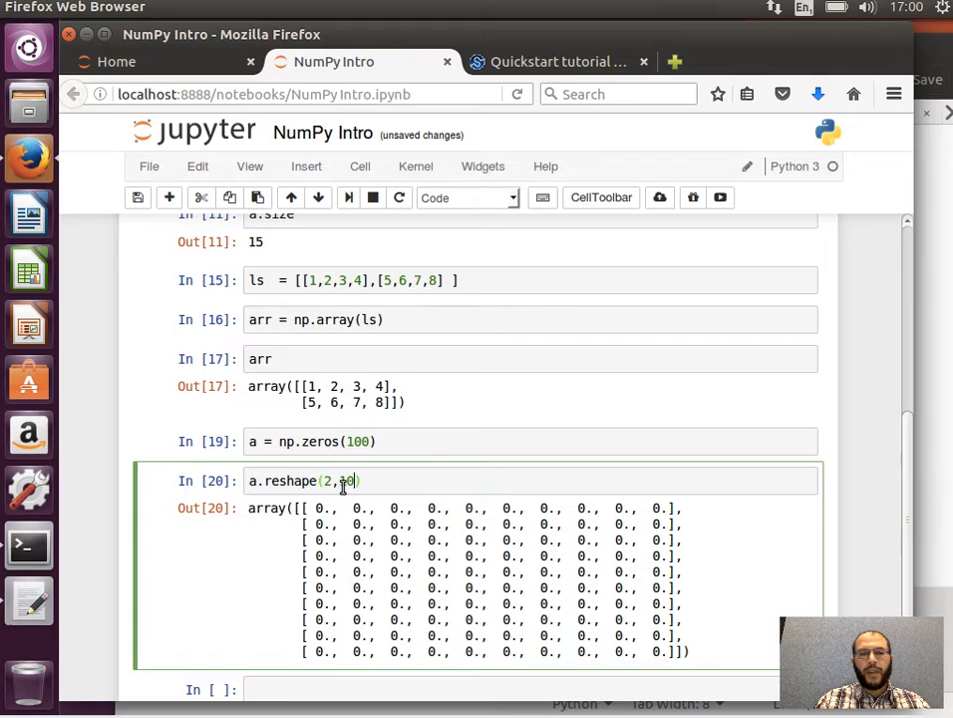
text(5,)
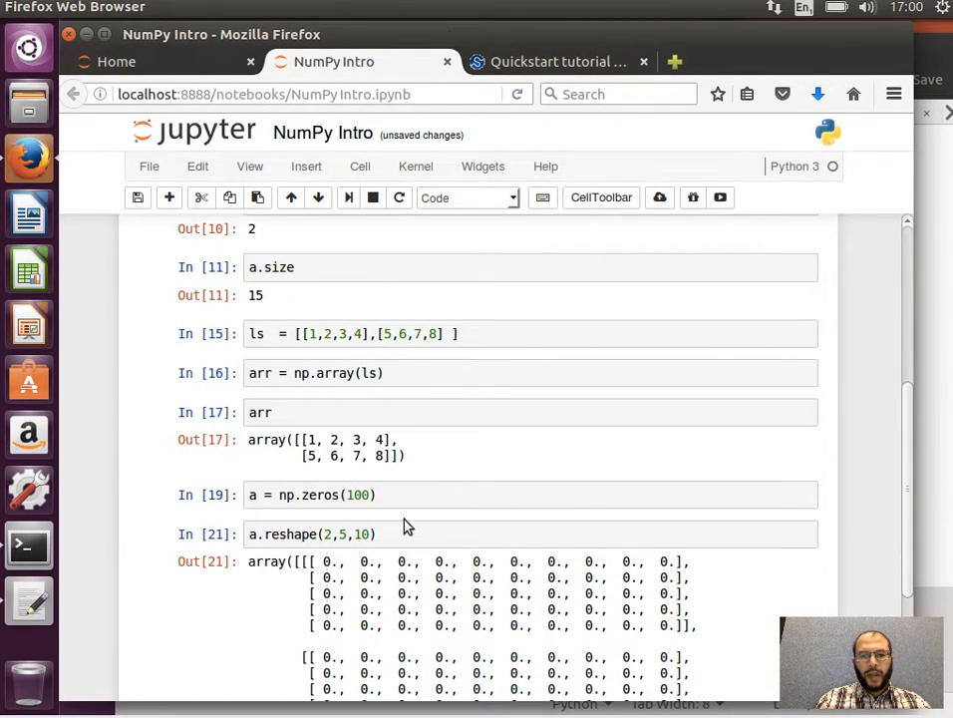
scroll(down, 3)
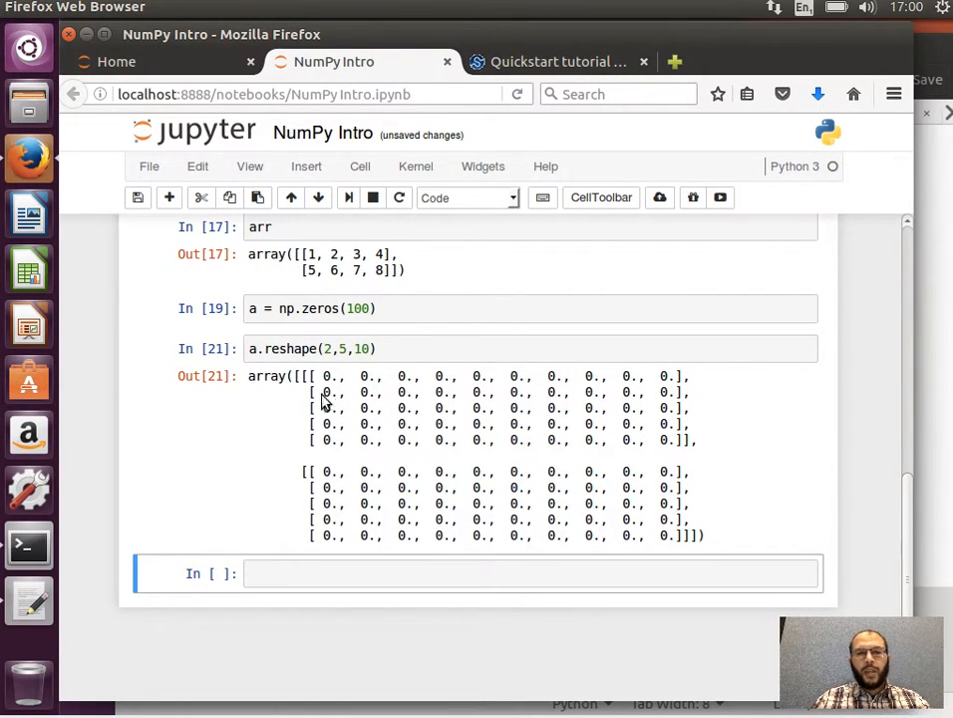
click(279, 573)
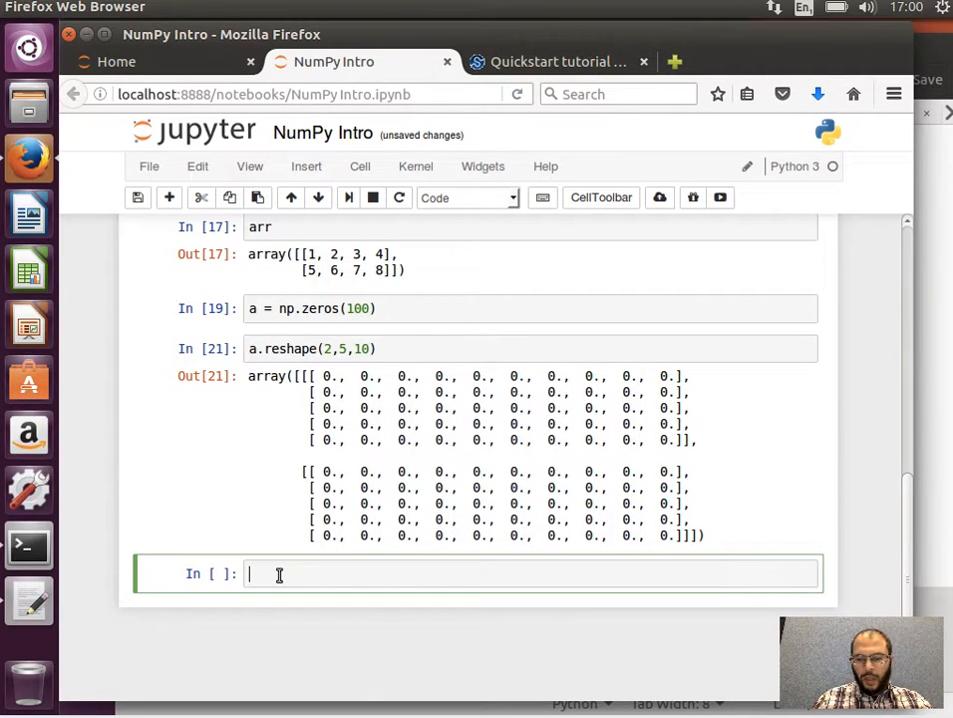
text(a = n)
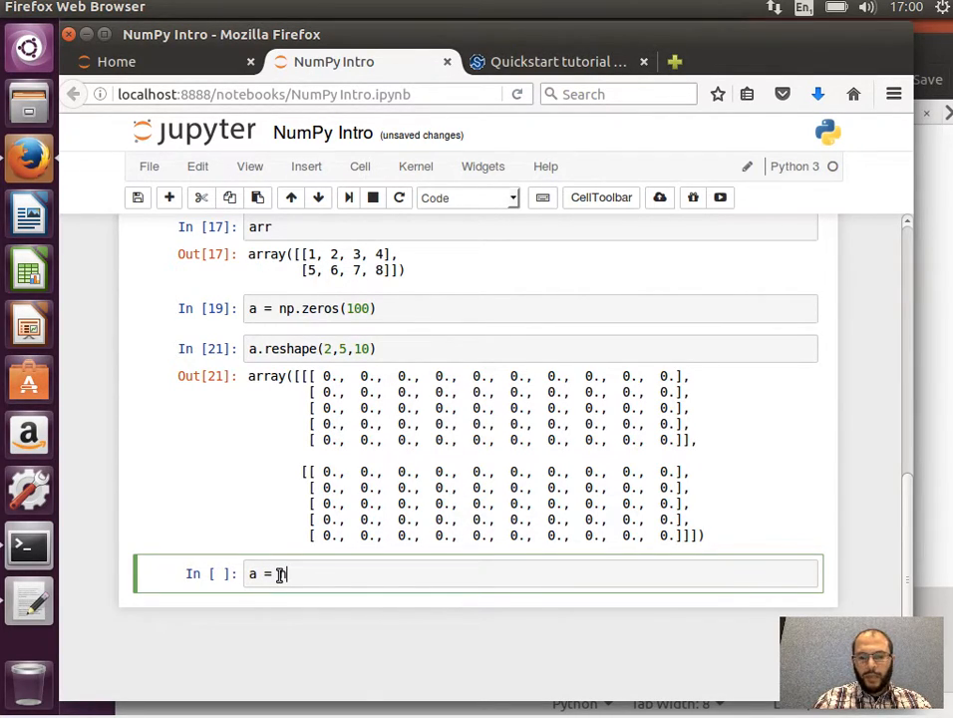
Run a = np.ones(2), showing [1., 1.], and np.eye(4) for a 4×4 identity
text(np.on)
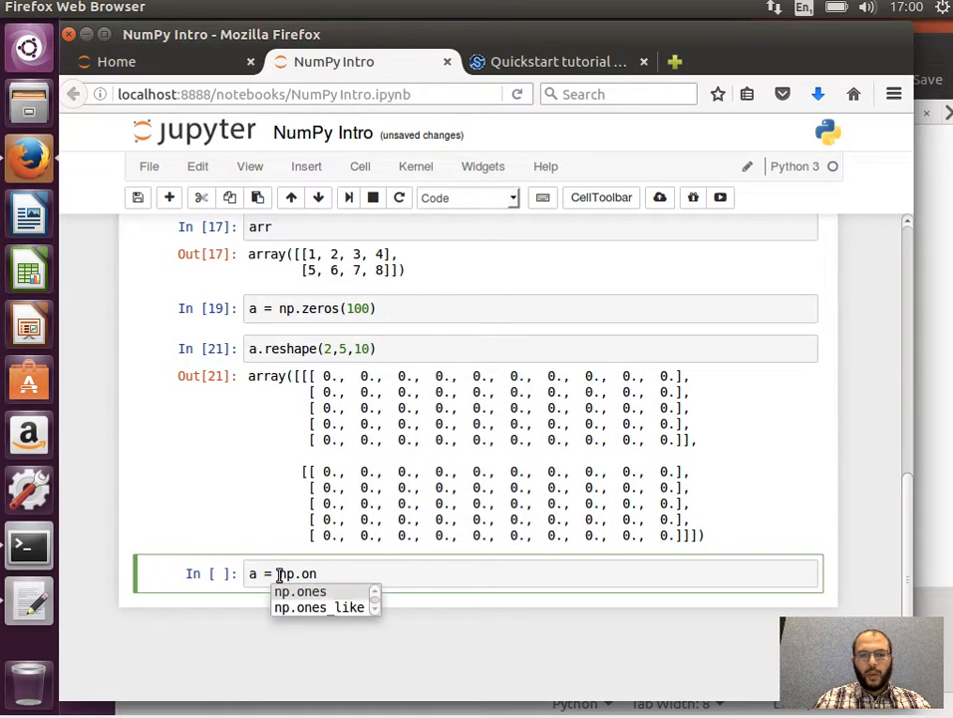
click(299, 591)
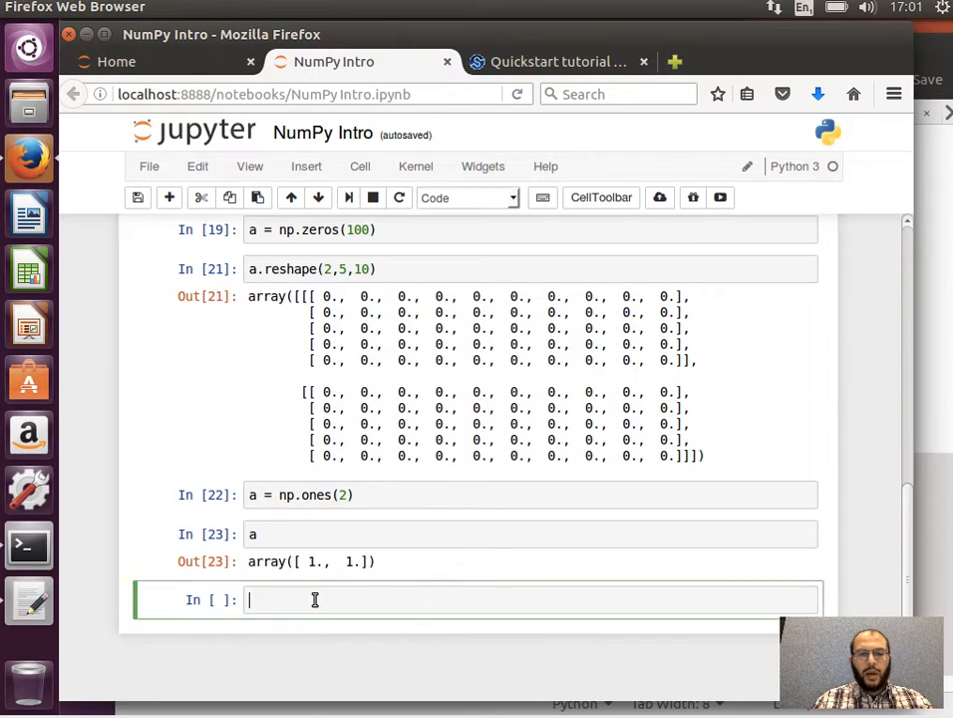
text(np.)
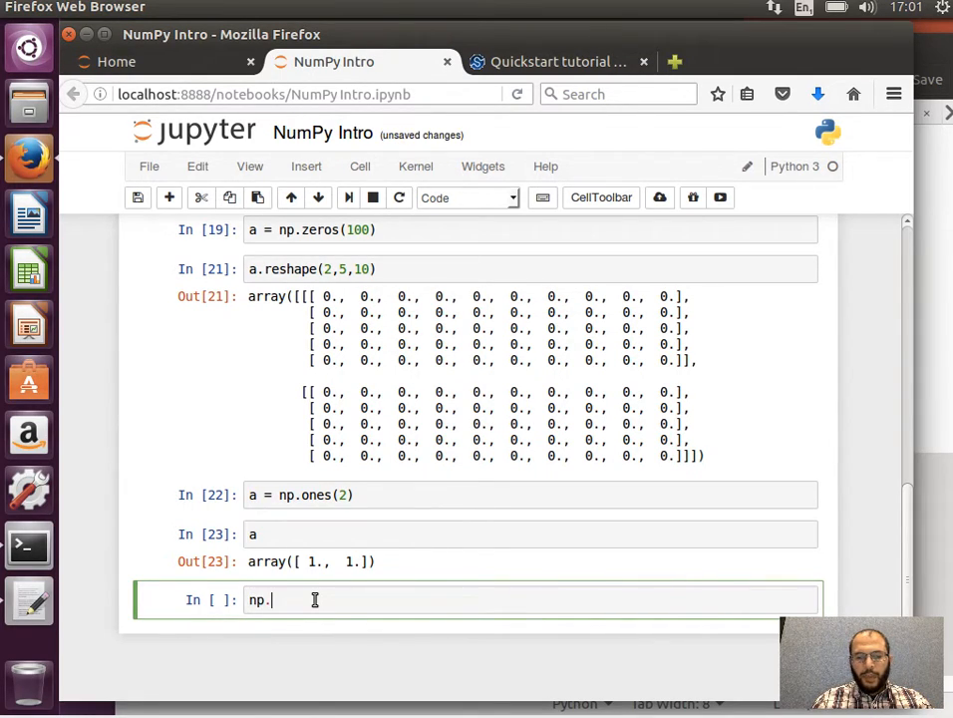
text(eye())
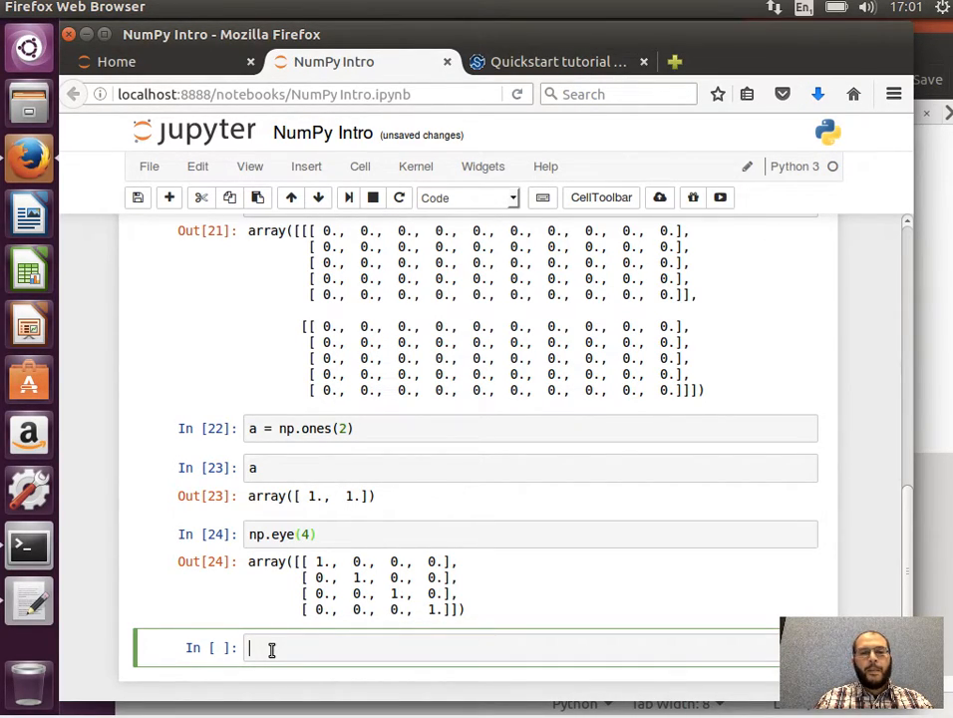
Run np.empty(5) via autocomplete and highlight one uninitialised output value
text(np)
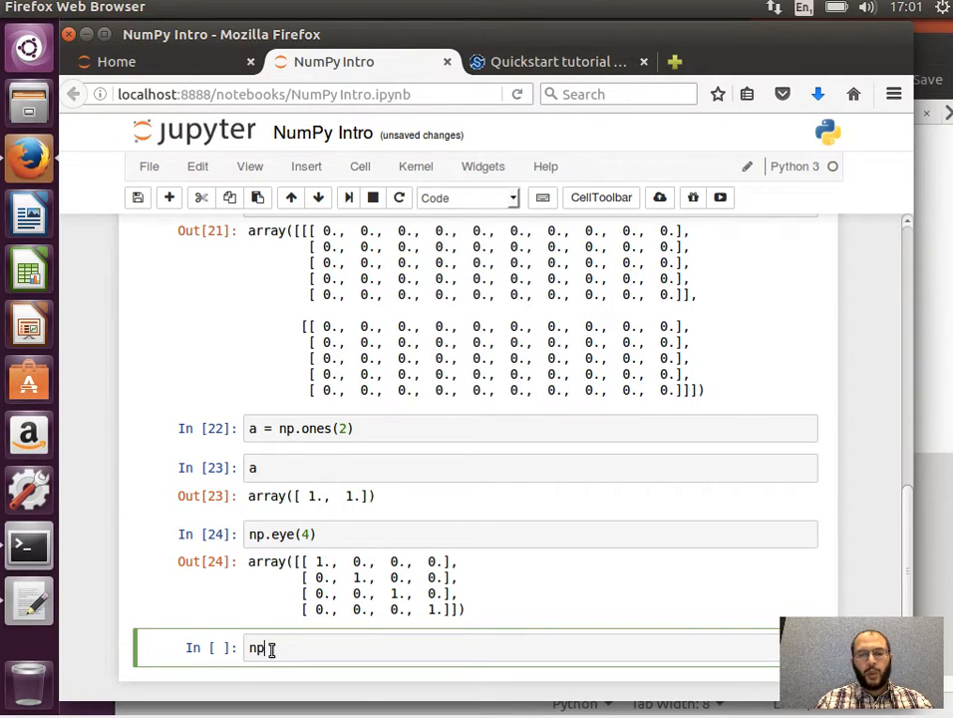
text(em)
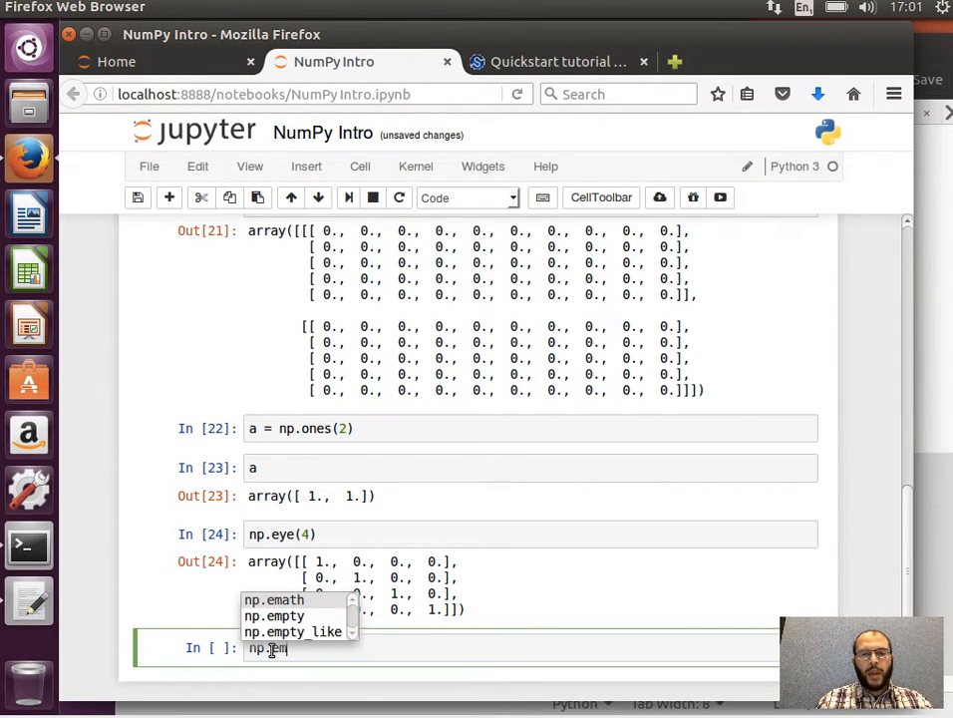
click(273, 614)
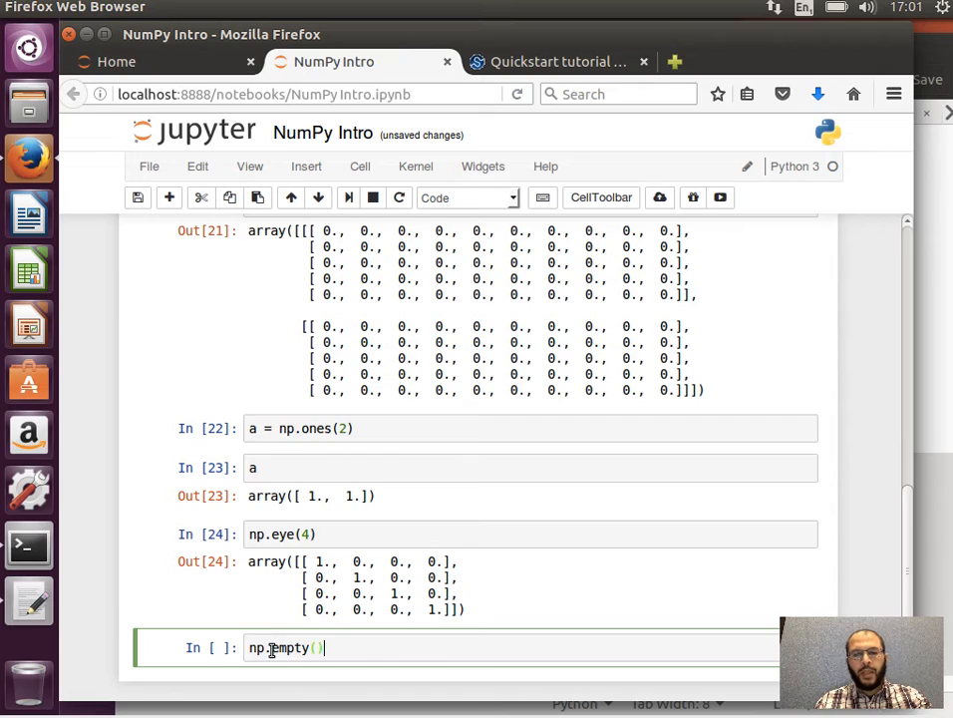
text(5)
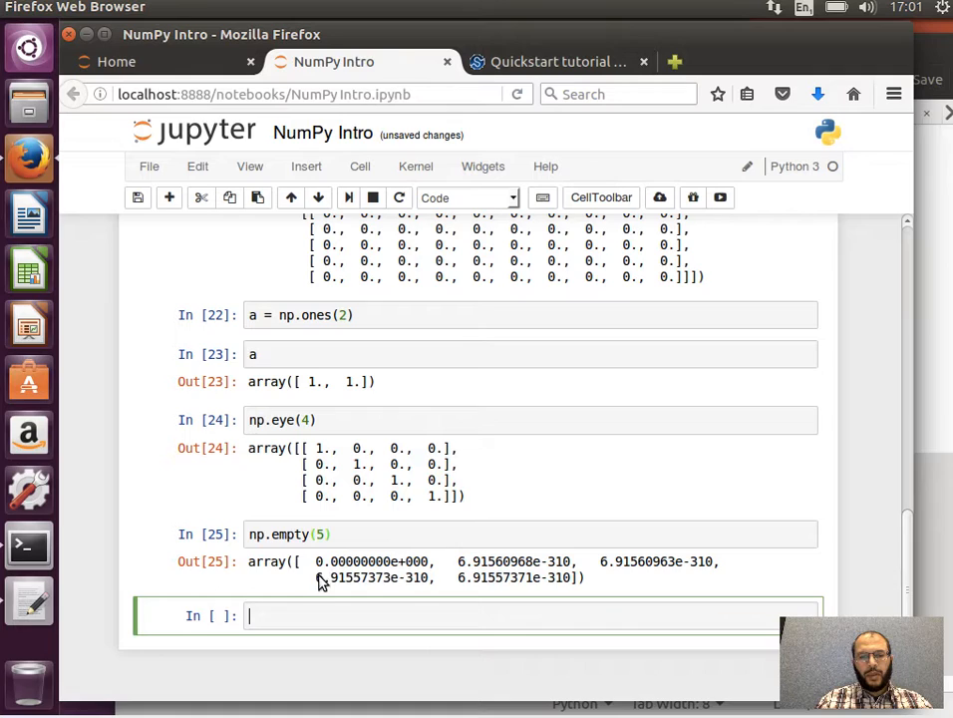
double_click(369, 577)
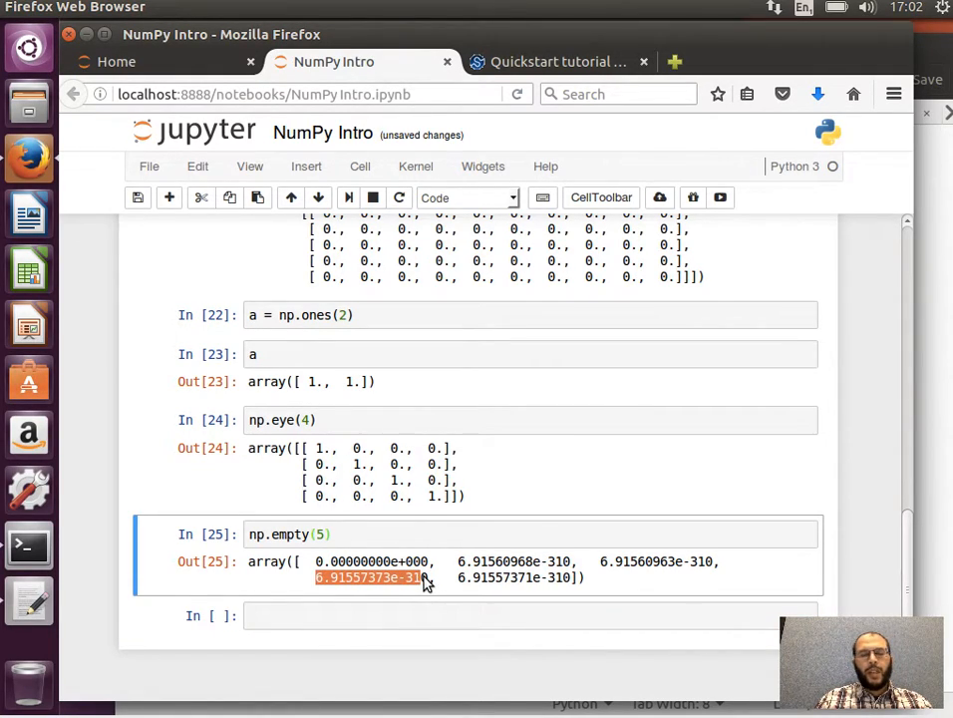
text(e =)
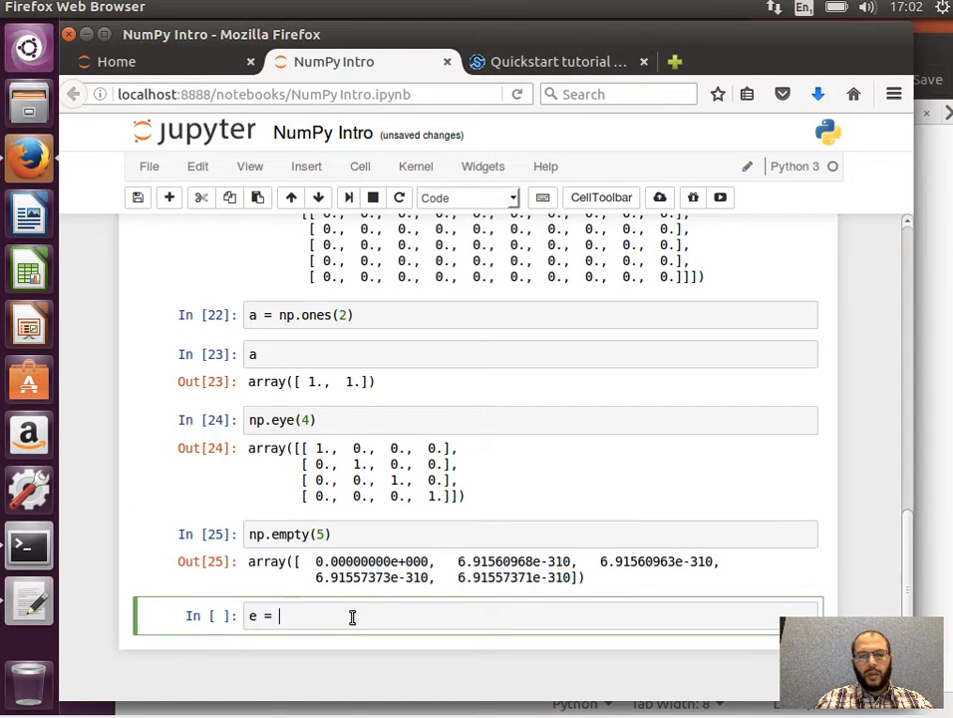